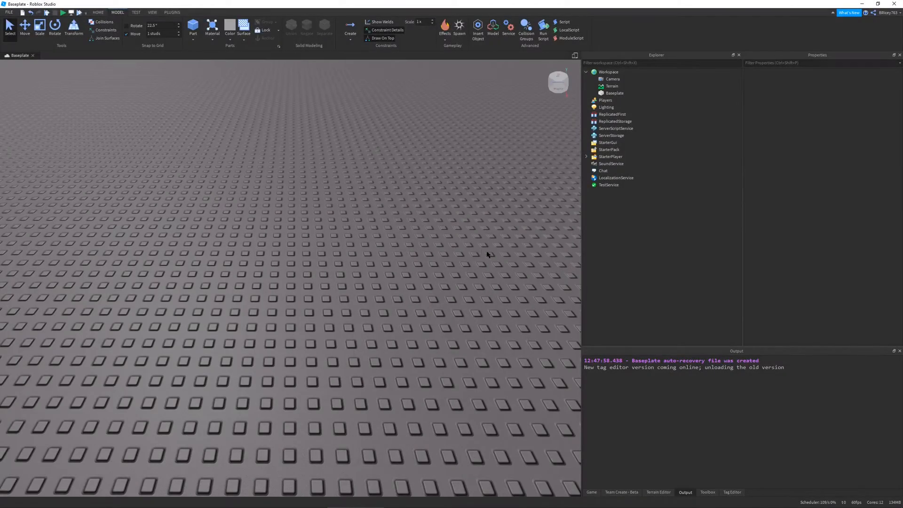
mouse_move(471, 237)
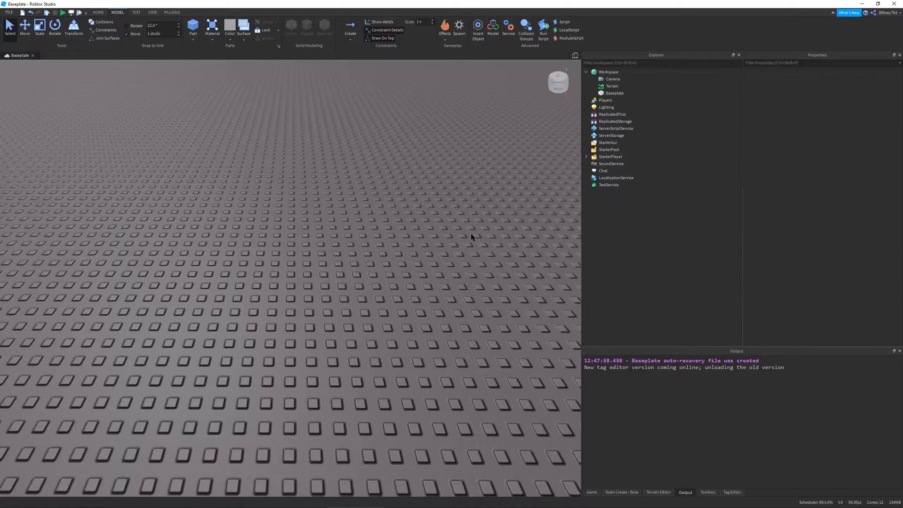
Insert a grey Block part above the baseplate and return to the Select tool.
right_click(471, 237)
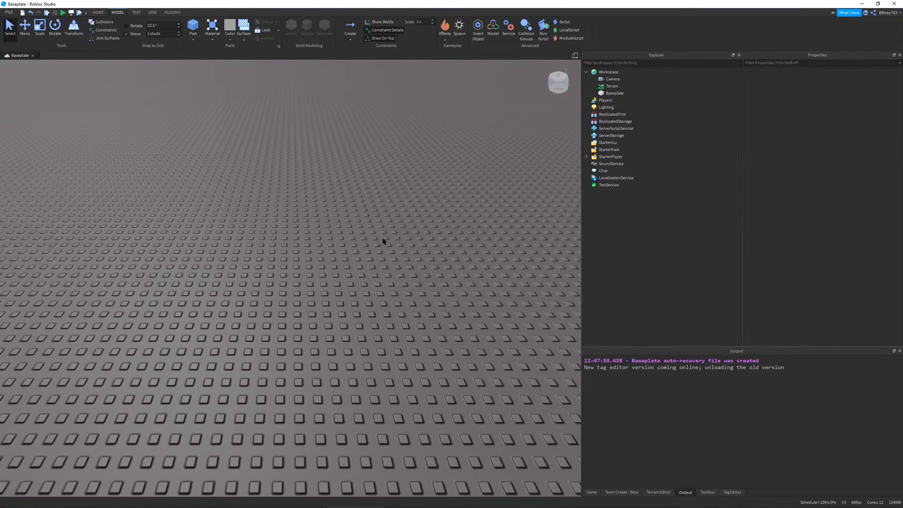
mouse_move(379, 244)
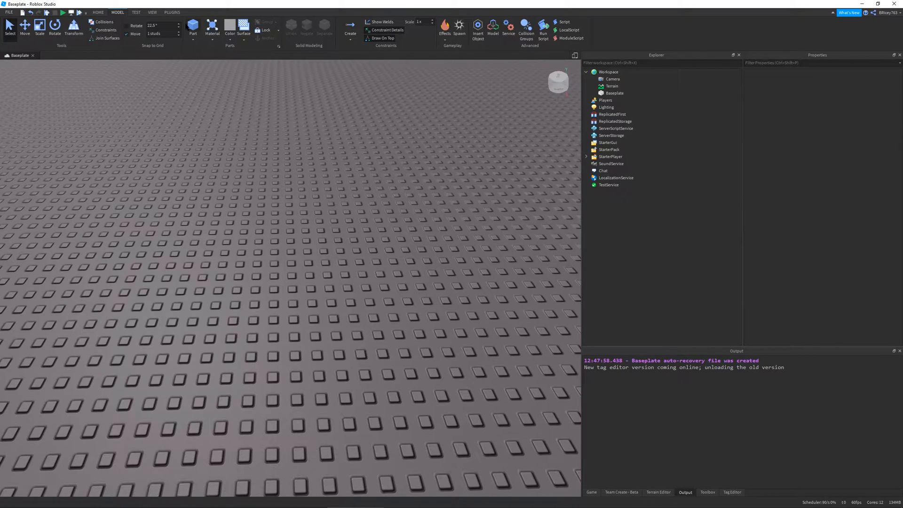
click(193, 27)
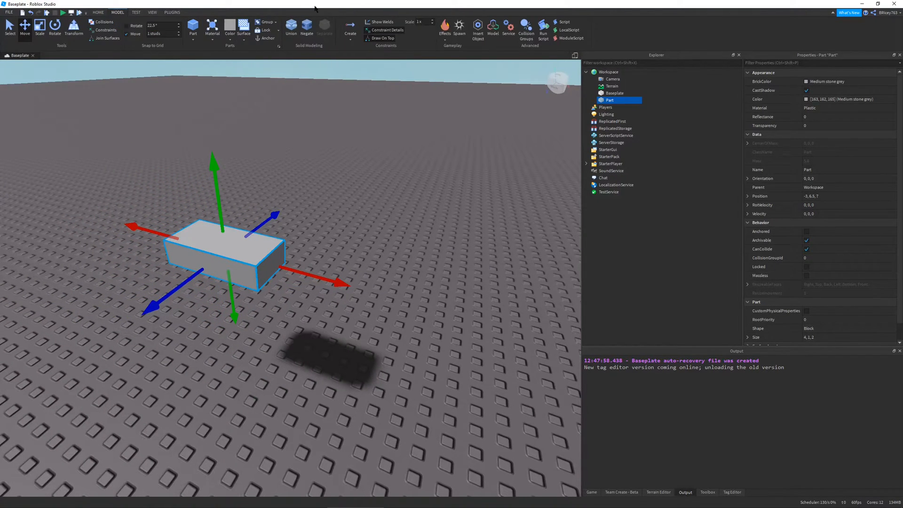
click(350, 30)
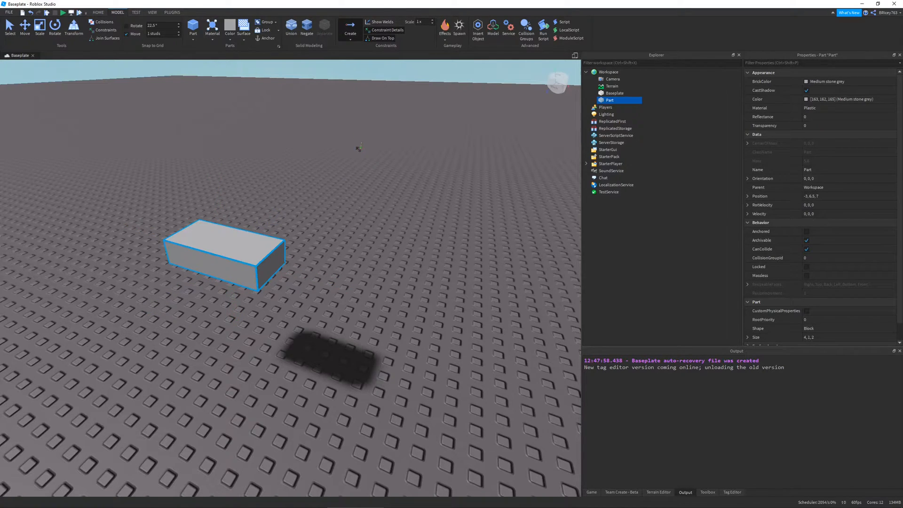
mouse_move(420, 349)
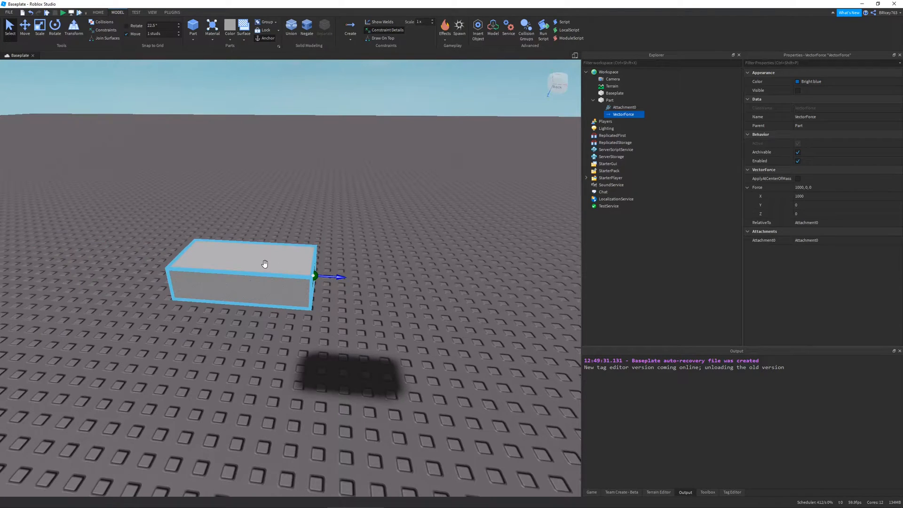
Add a VectorForce with Attachment0 to the Part, pushing 1000 along X.
click(609, 99)
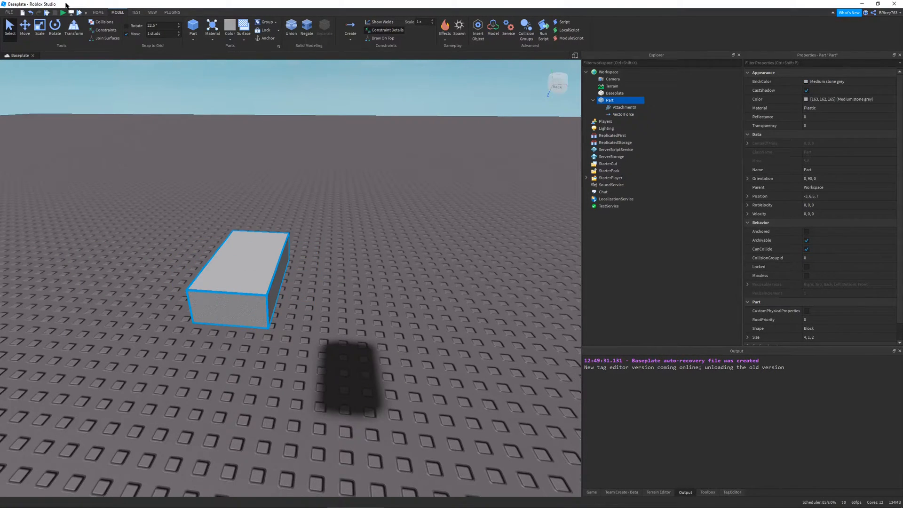
click(380, 193)
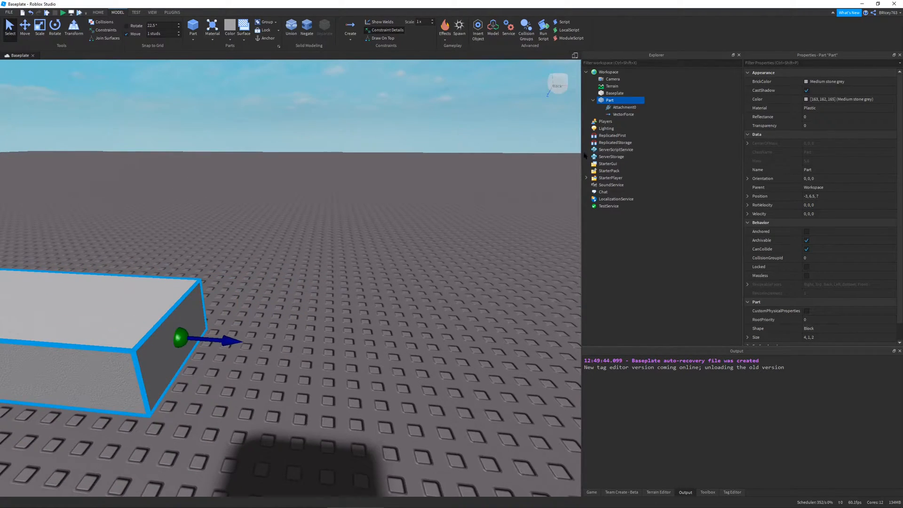
click(623, 114)
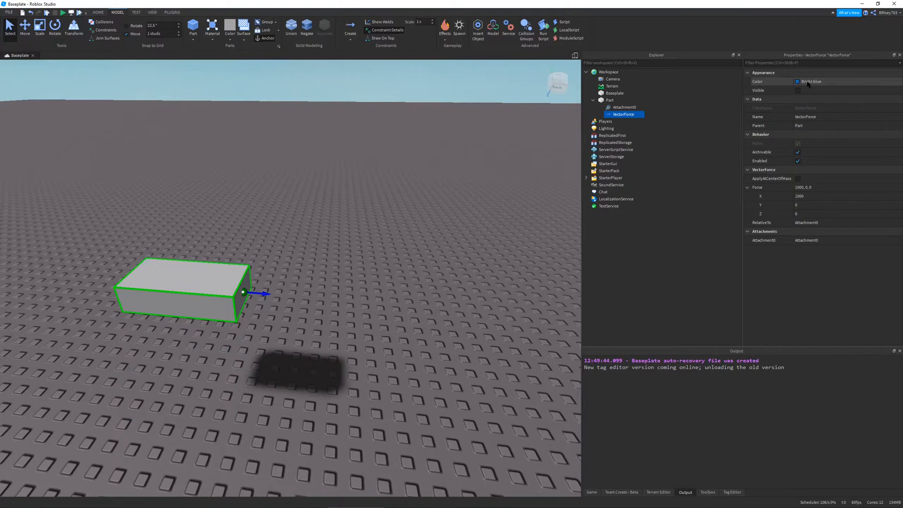
mouse_move(748, 191)
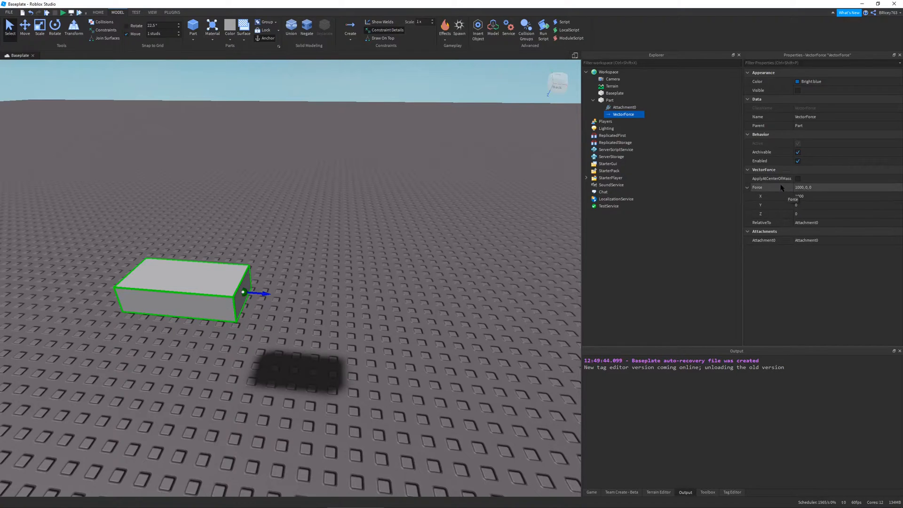
mouse_move(786, 193)
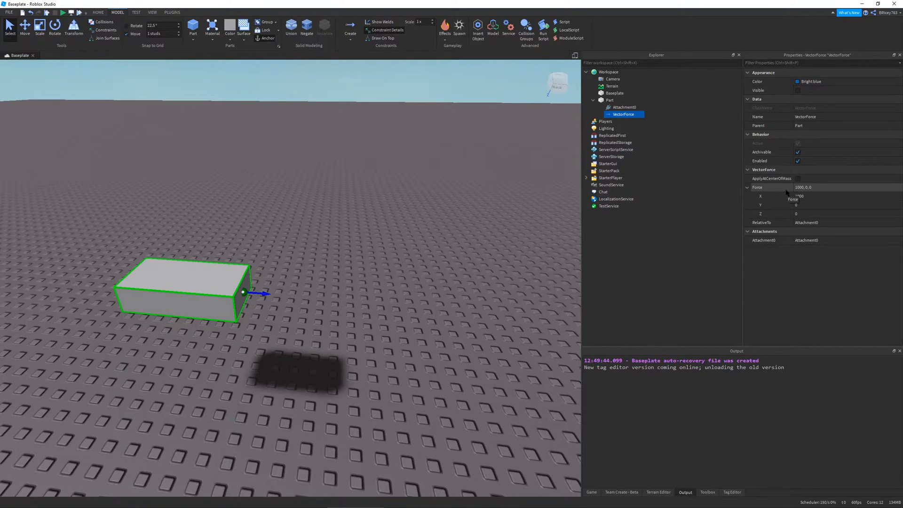
mouse_move(474, 309)
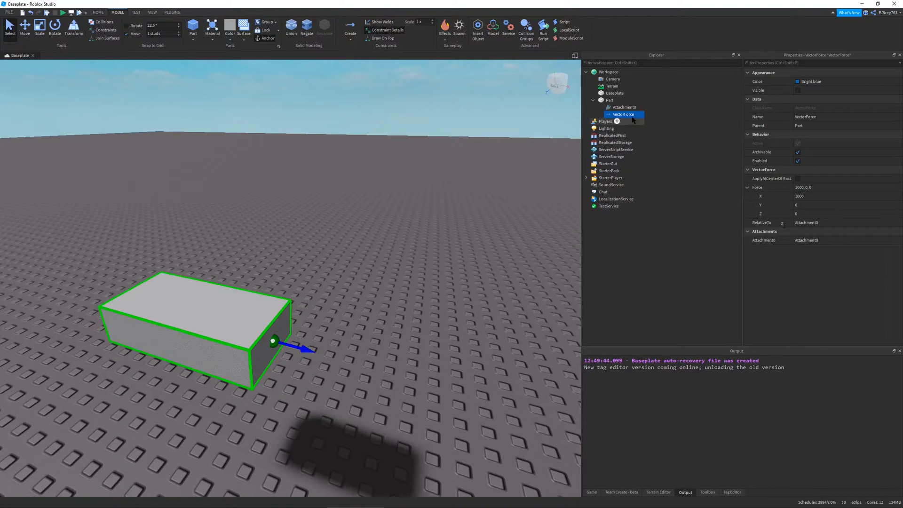
click(625, 107)
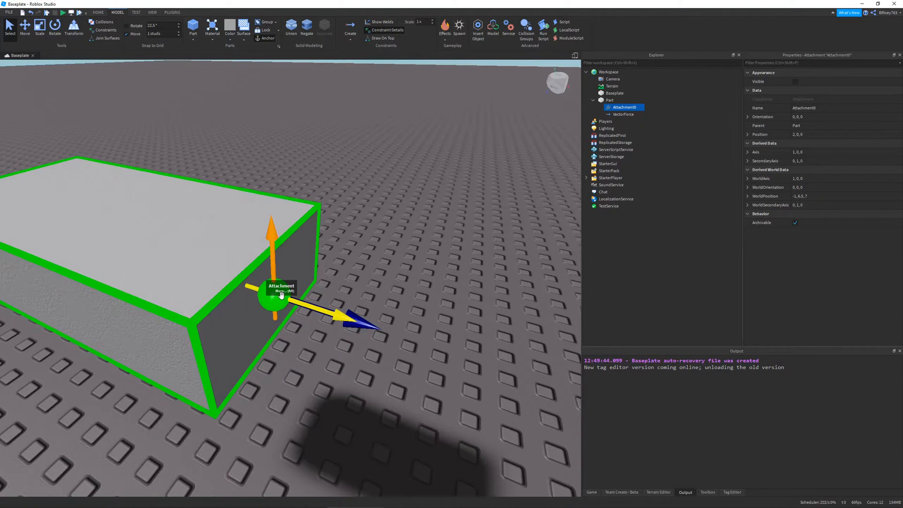
Rotate Attachment0 to about 89.5, 0, 89 so its axis points along Z.
click(54, 28)
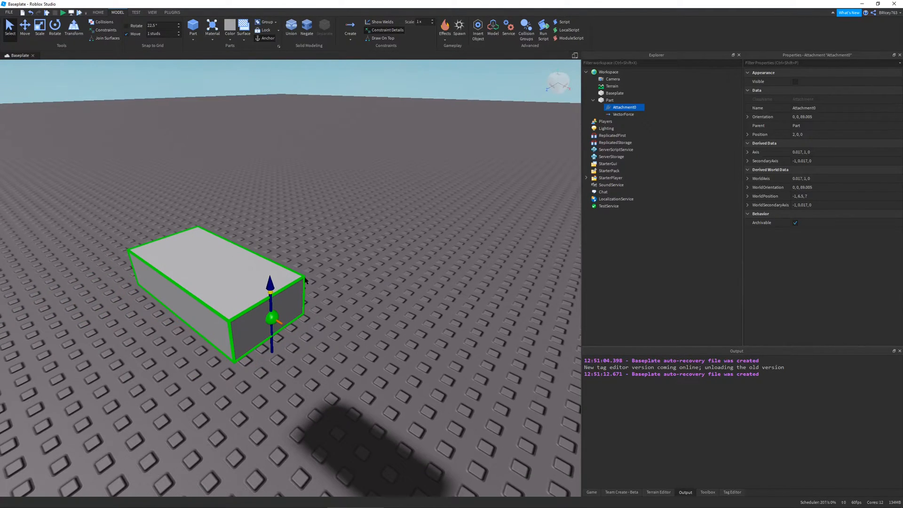
click(54, 27)
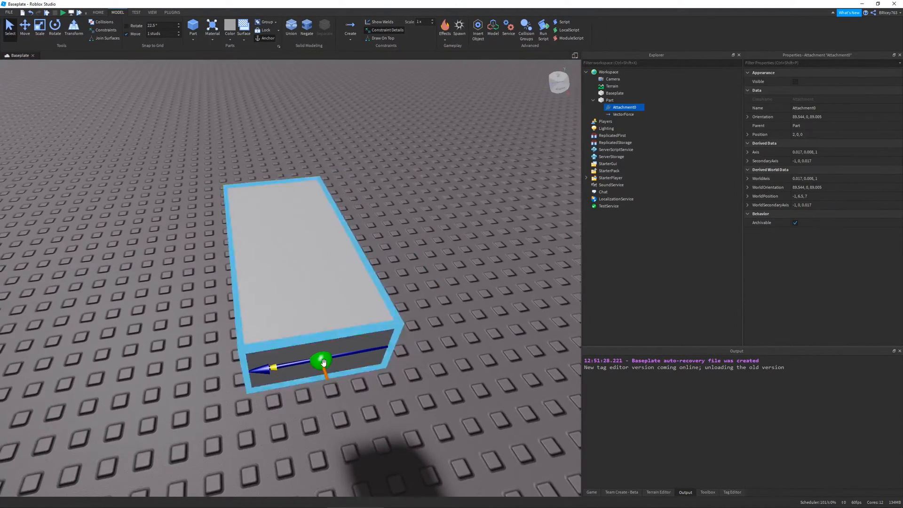
mouse_move(294, 379)
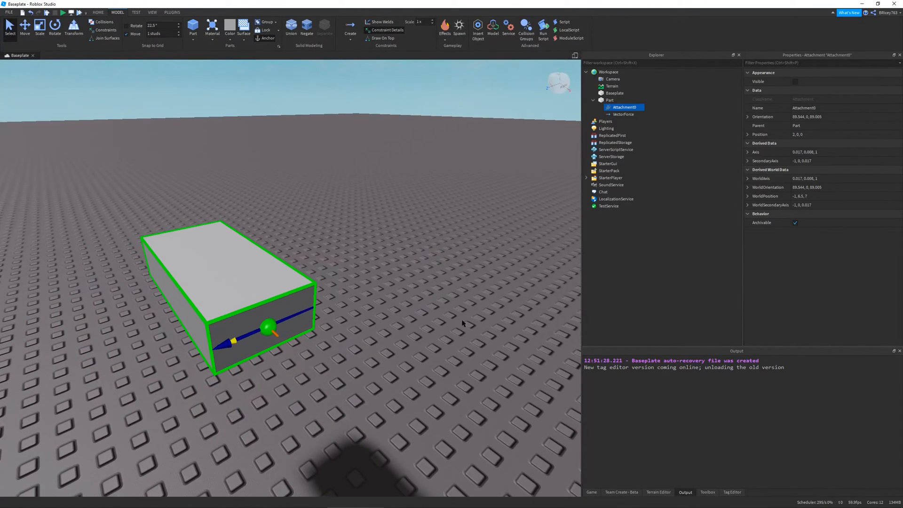
Tick ApplyAtCenterOfMass on the part's VectorForce.
click(623, 114)
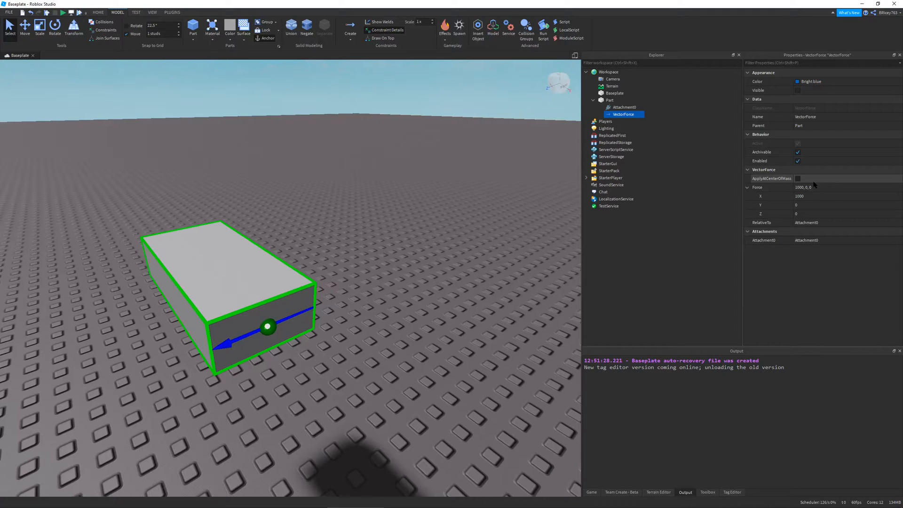
click(798, 179)
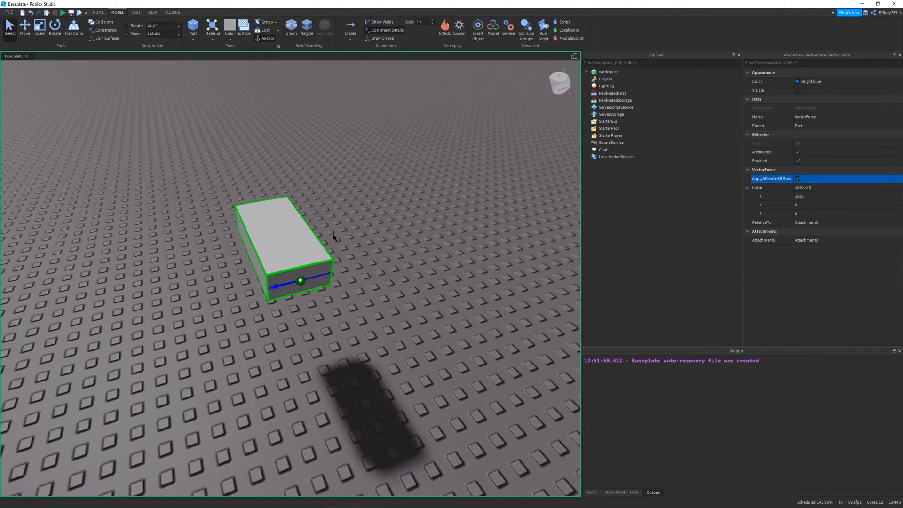
click(64, 13)
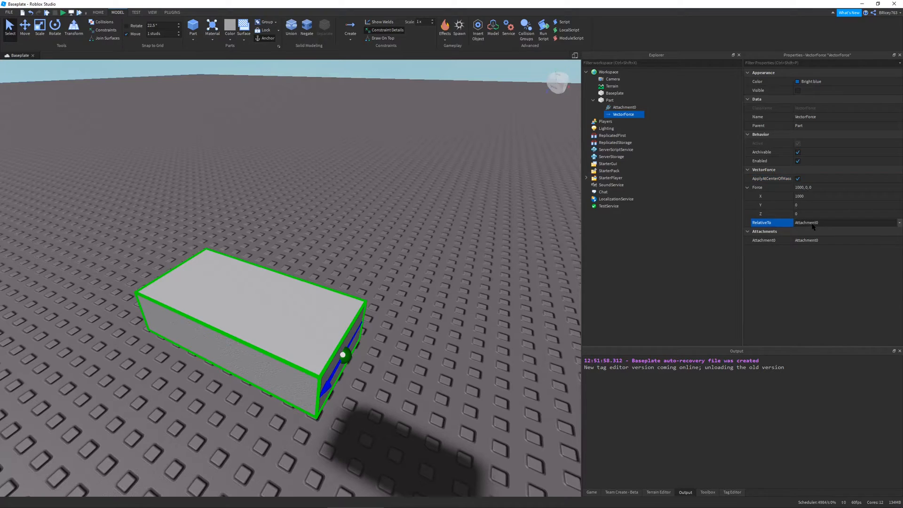
Set the VectorForce's RelativeTo property to World, after briefly trying Attachment1.
click(880, 223)
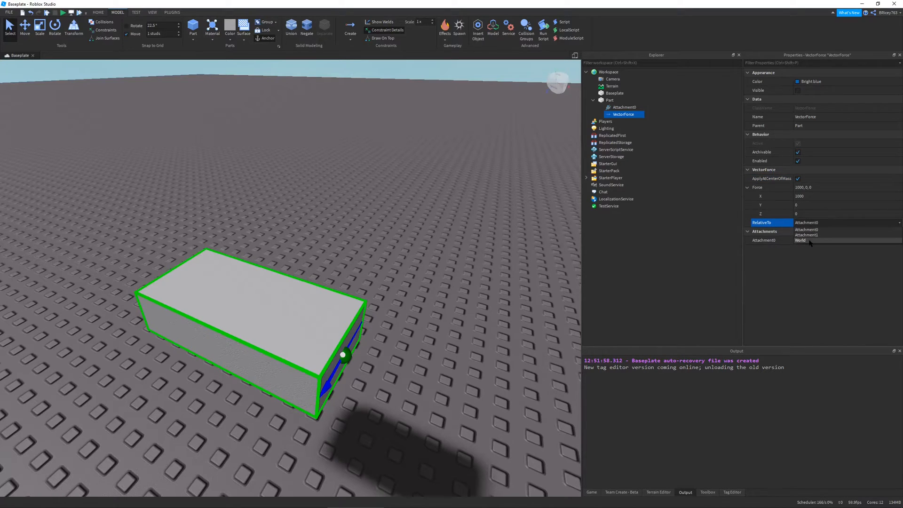
click(806, 235)
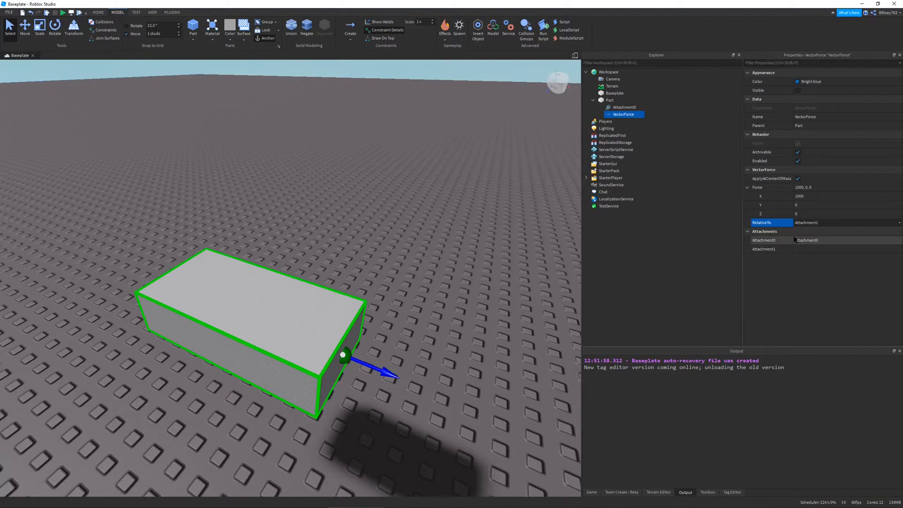
click(894, 223)
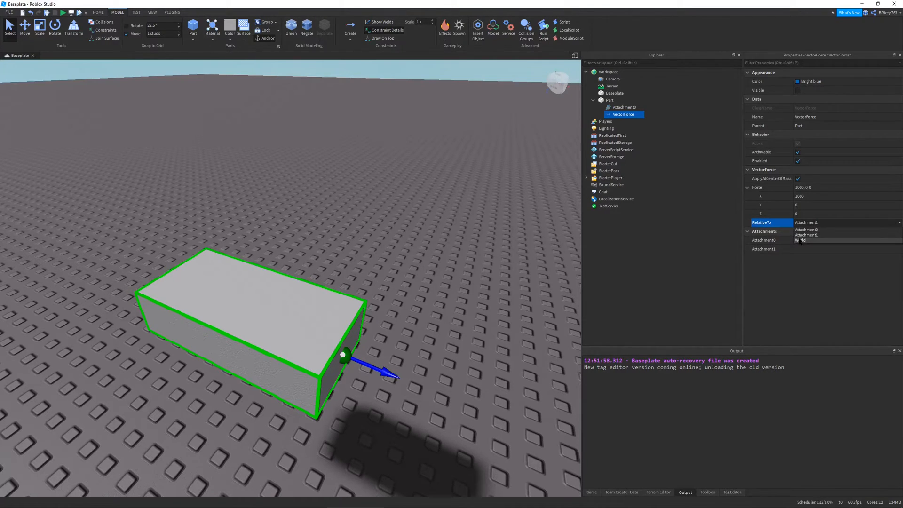
click(802, 240)
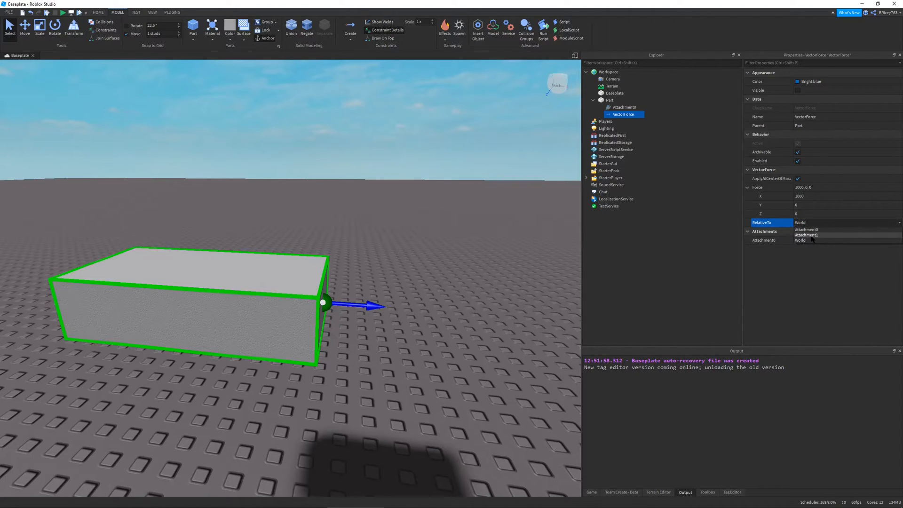
click(806, 230)
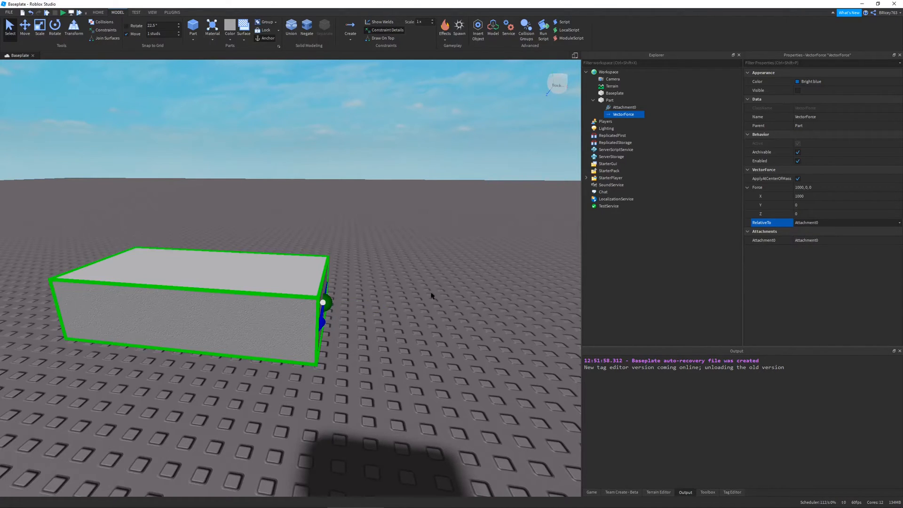
click(843, 223)
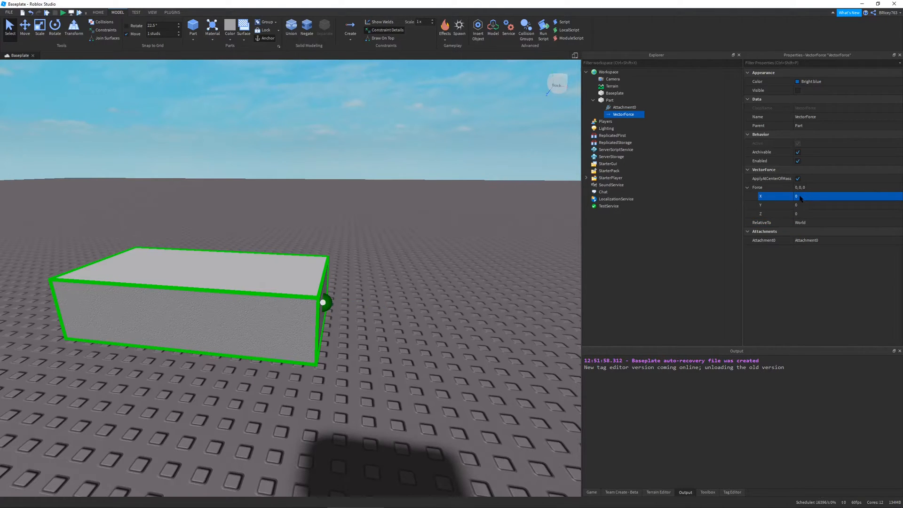
Set the VectorForce Force to 0, 1000, 0, then tilt the block to confirm it stays upward.
click(835, 205)
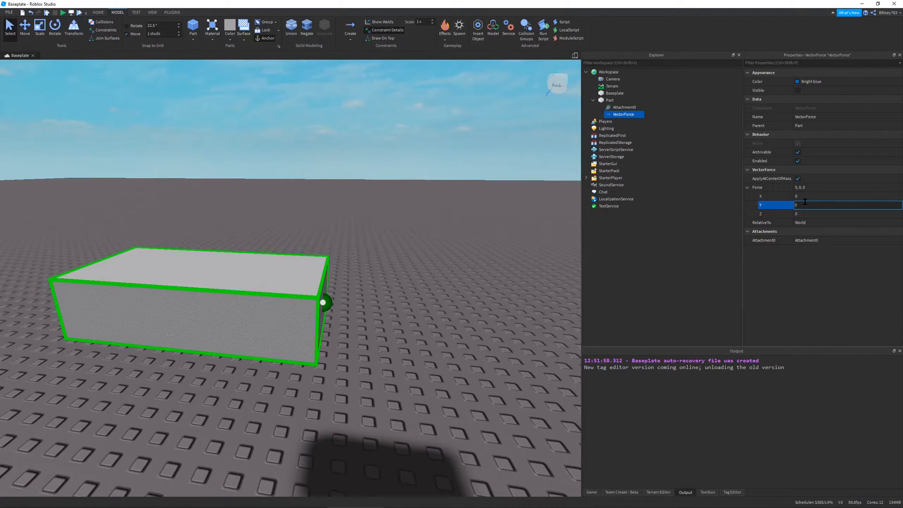
text(1000)
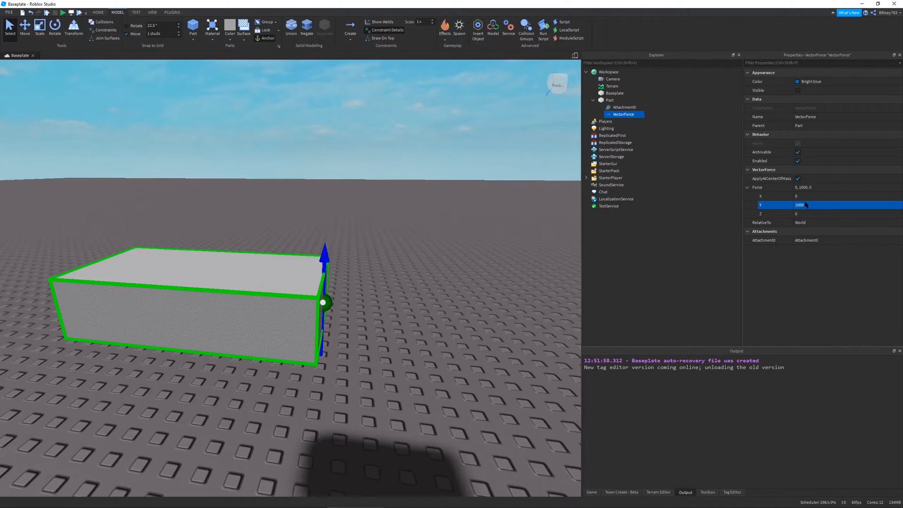
click(608, 99)
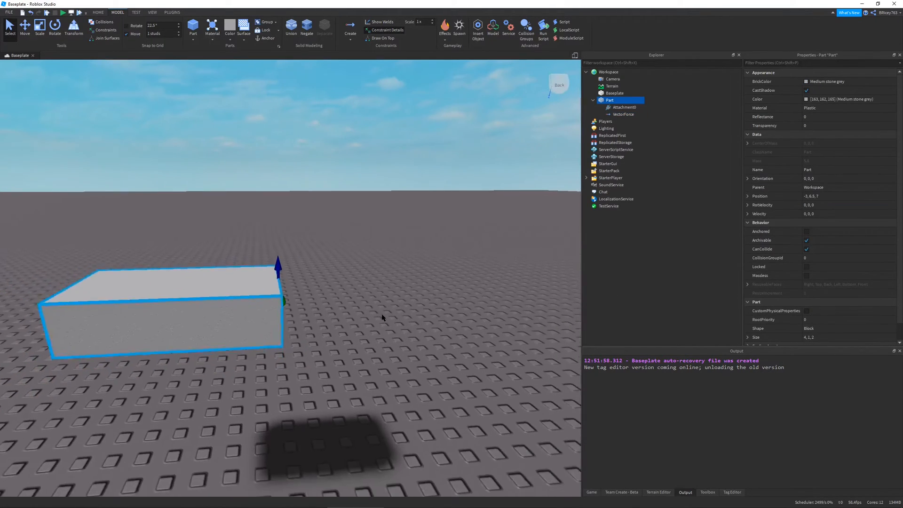
click(54, 27)
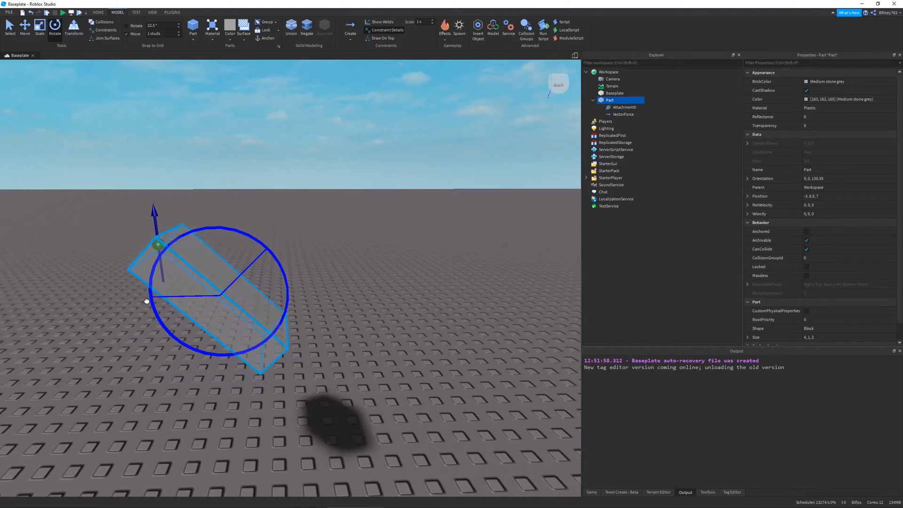
drag(156, 208, 277, 276)
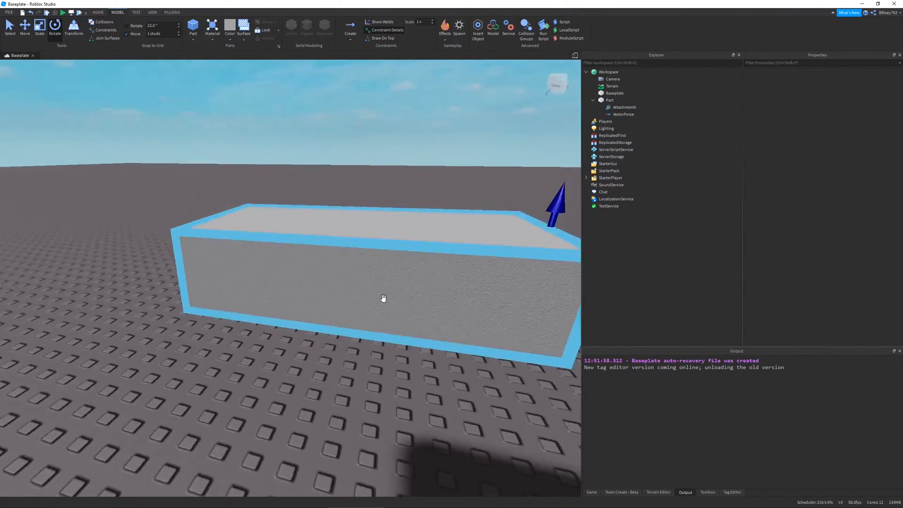
click(55, 28)
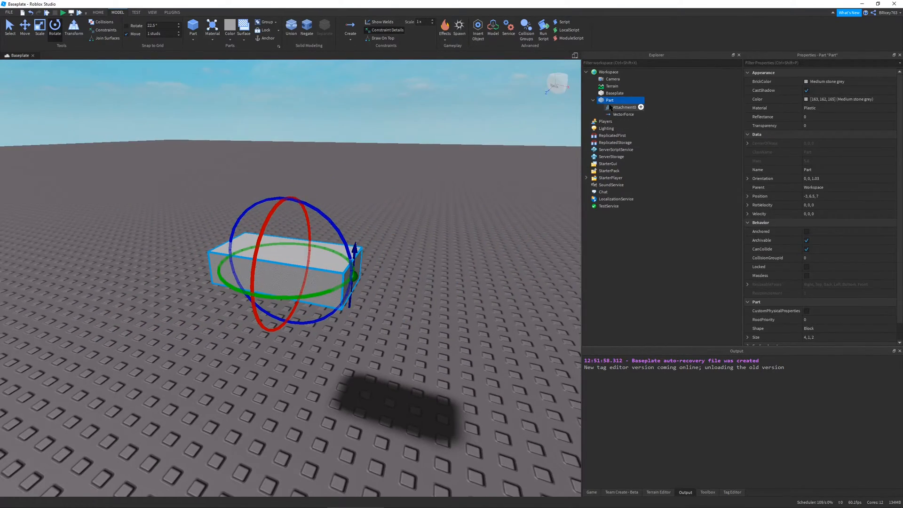
click(623, 114)
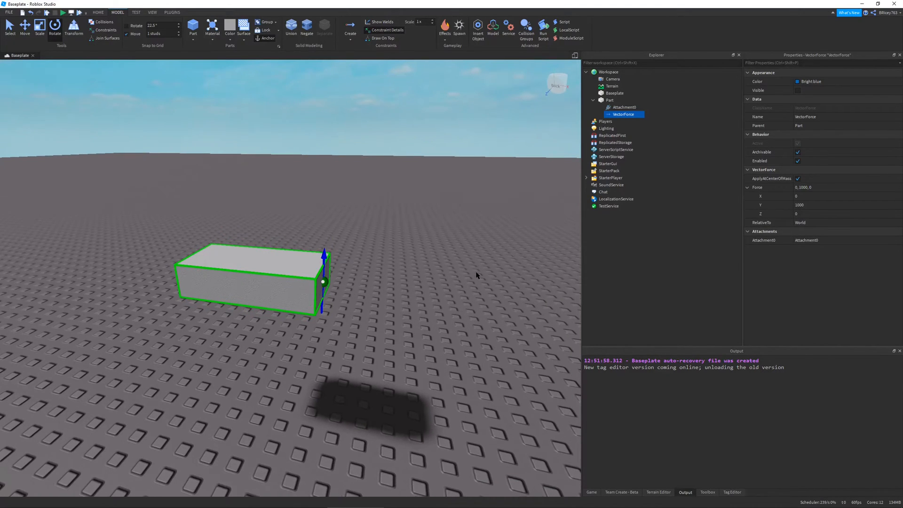
mouse_move(411, 334)
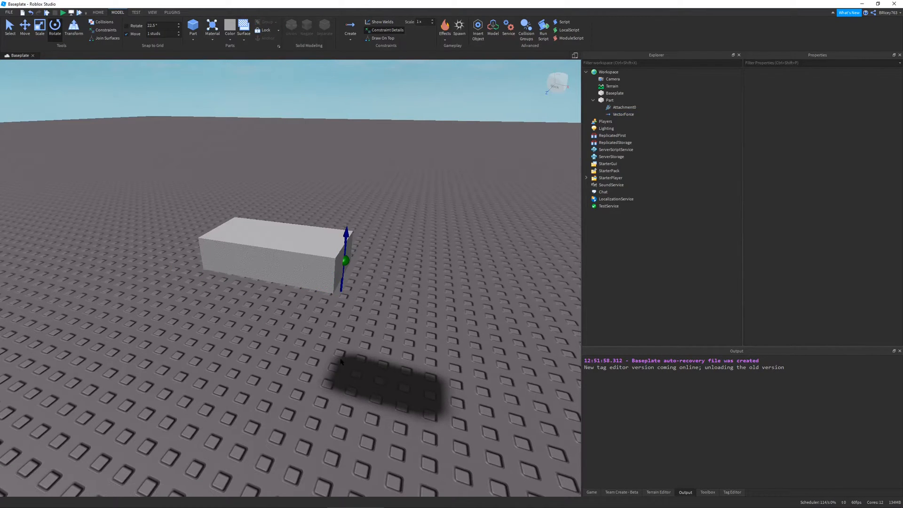
Insert a Script under Part and open it showing print("Hello world!").
click(622, 108)
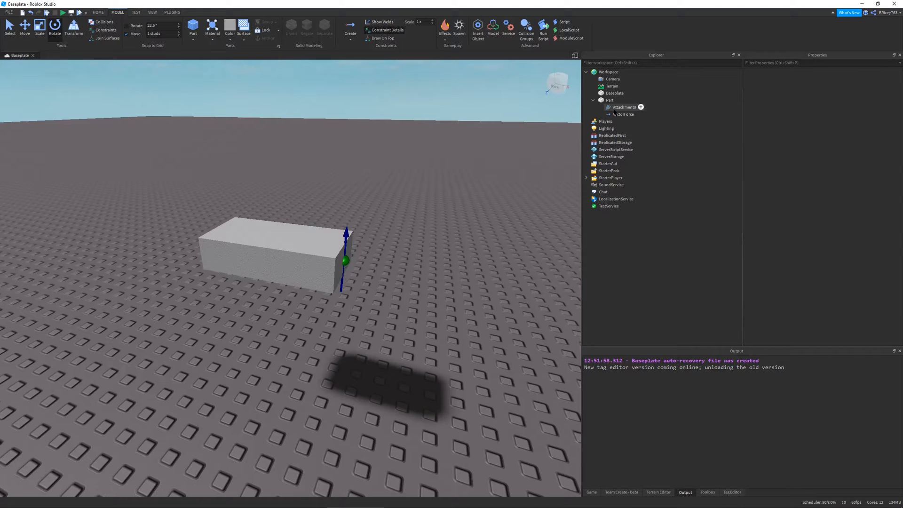
click(623, 114)
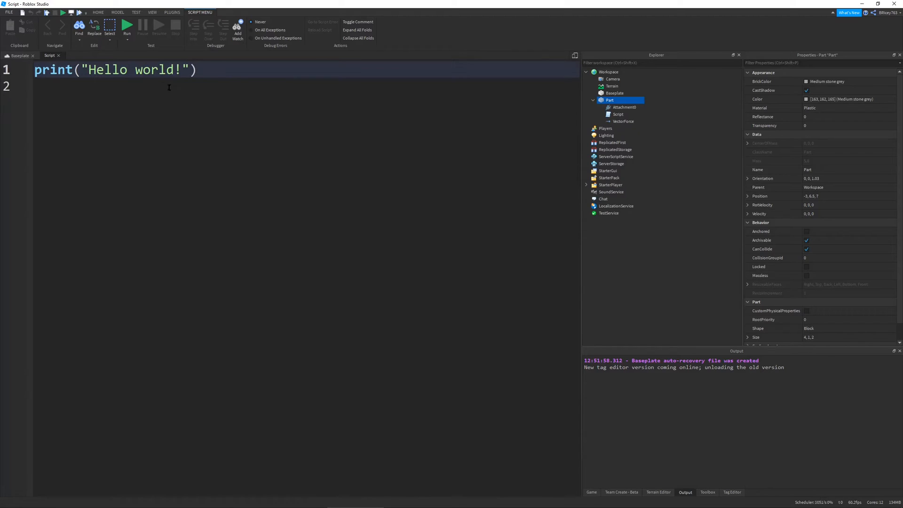
Replace the starter code with lines defining part and its VectorForce.
key(ctrl+a)
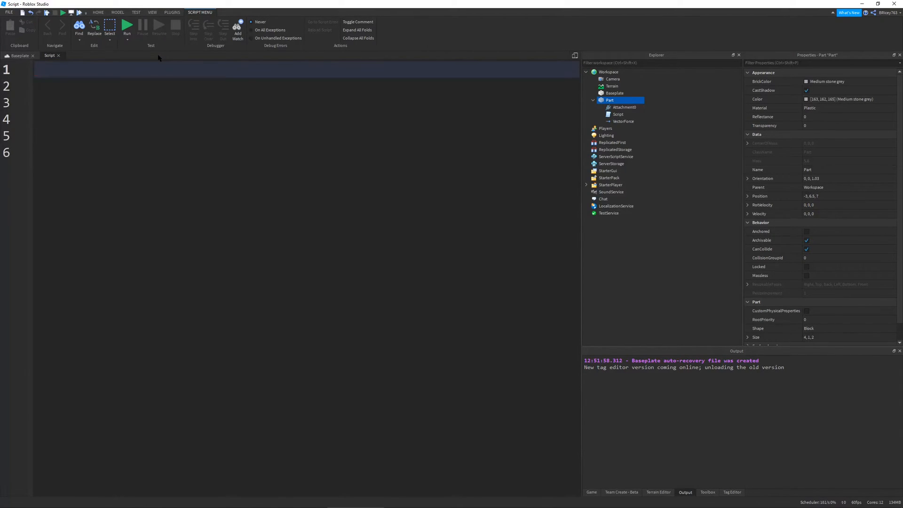
text(local part = script.Parent)
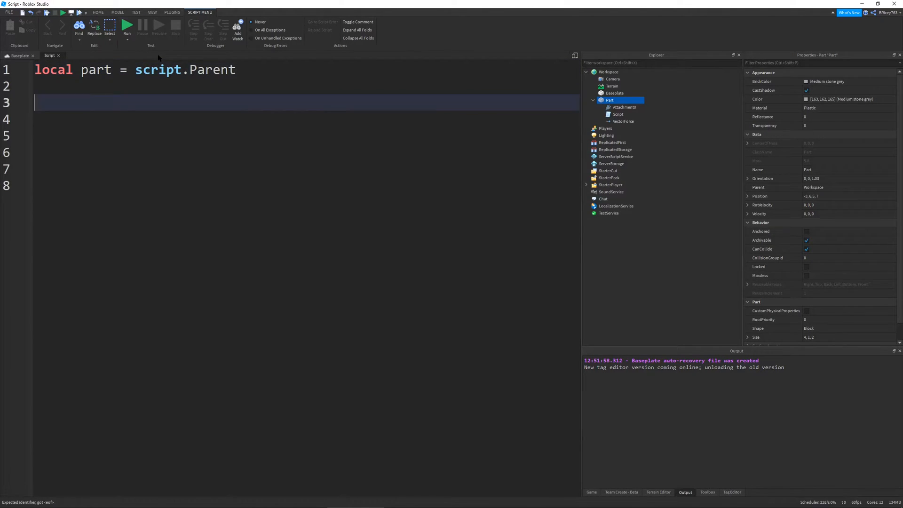
text(local forc)
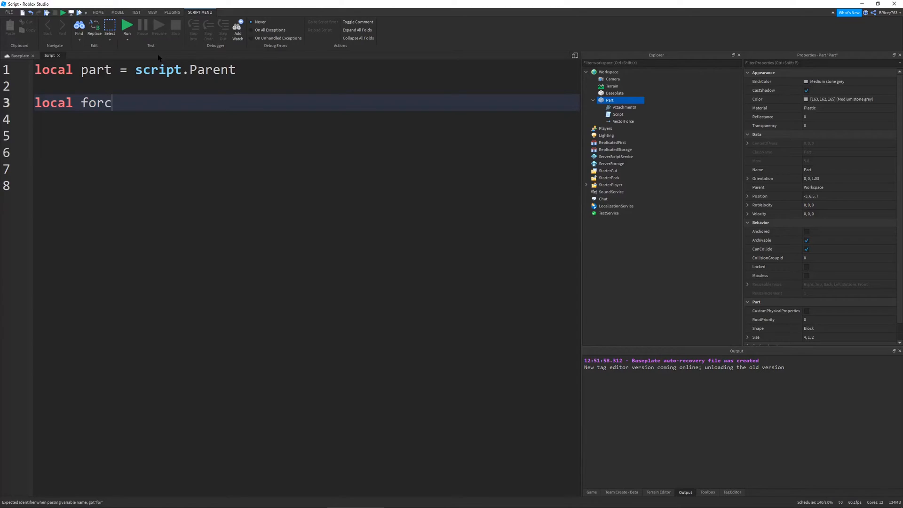
text(vector)
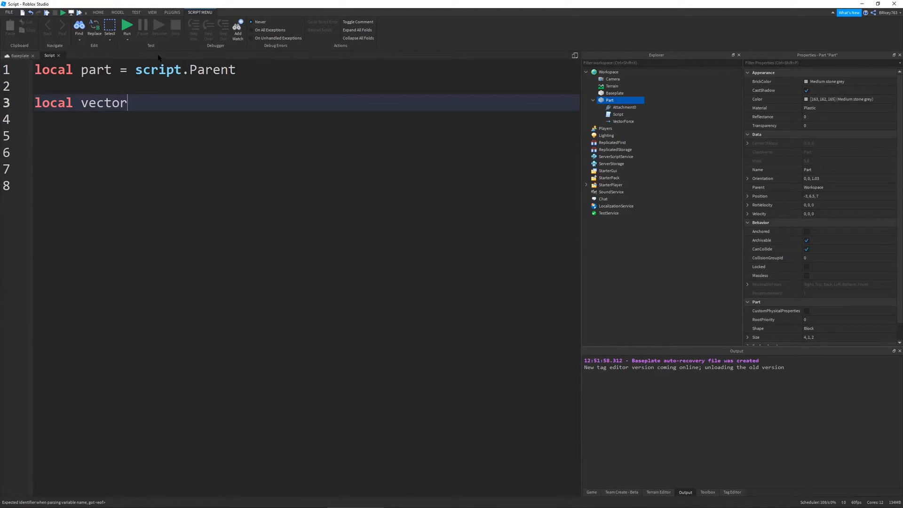
text(Force = part)
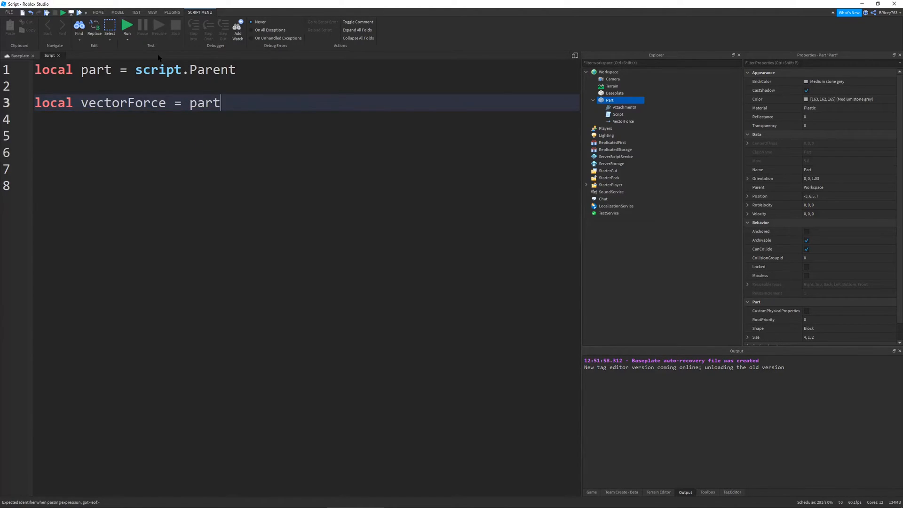
text(.VectorForce)
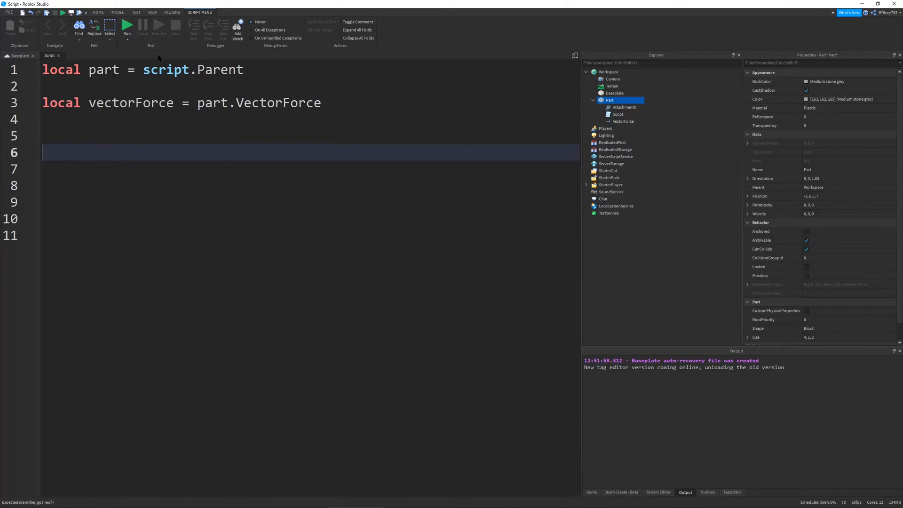
Script vectorForce.Force = Vector3.new(0, 1000, 0) plus a RelativeTo line, then check the VectorForce.
text(vectorForc)
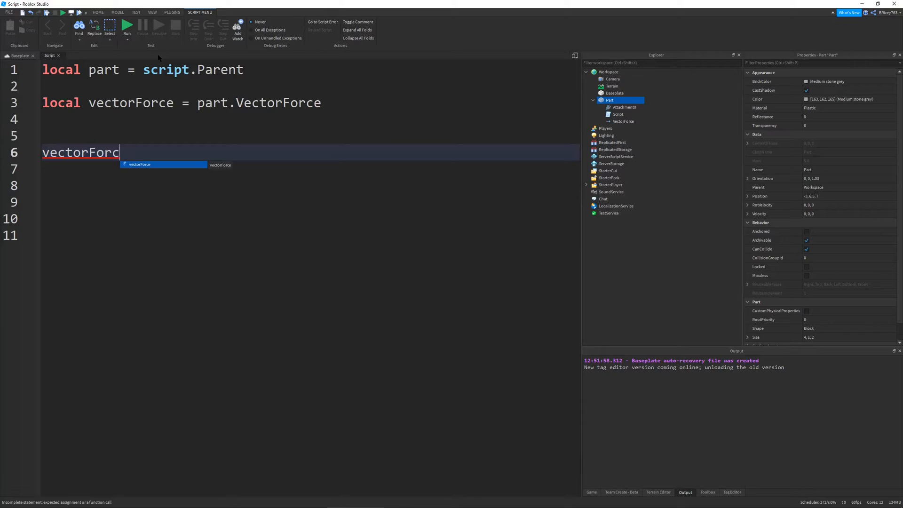
text(e.Force = Vector3.new(0,)
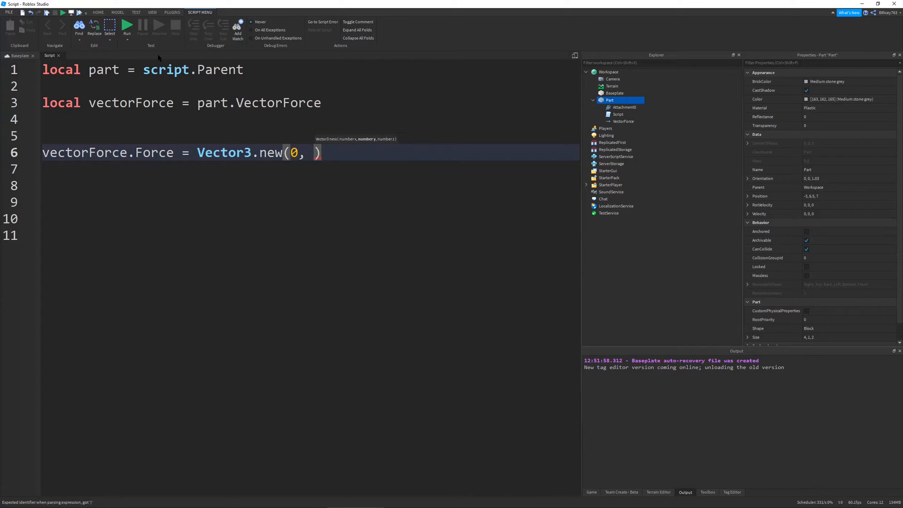
text(1000, 0)
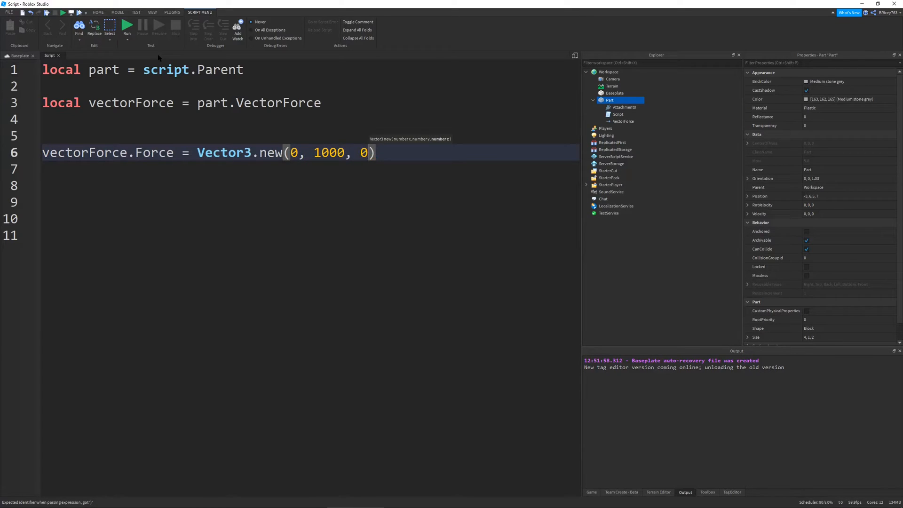
text(vectorForce.Relative)
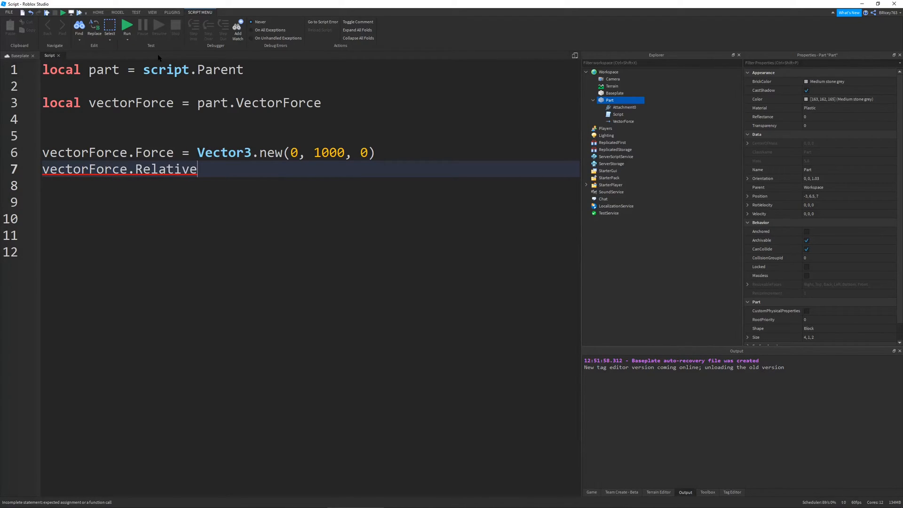
text(To = Enum.rel)
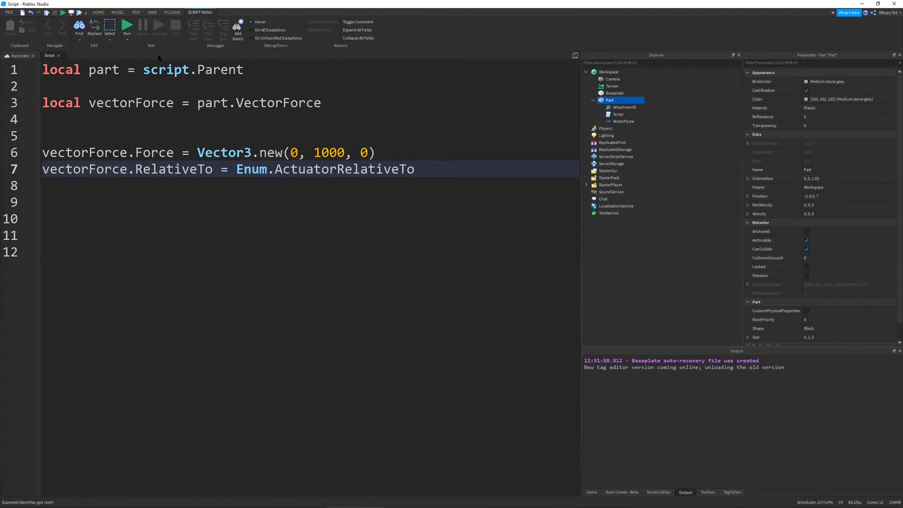
text(.)
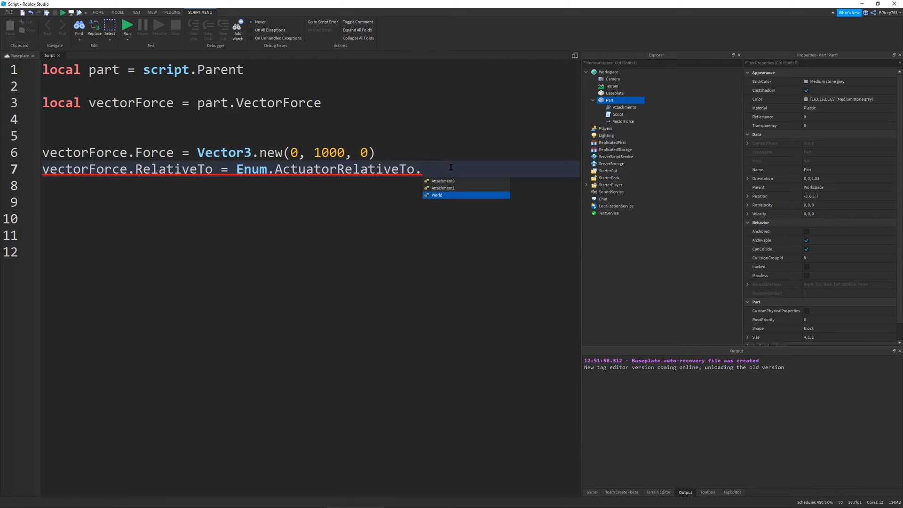
mouse_move(449, 197)
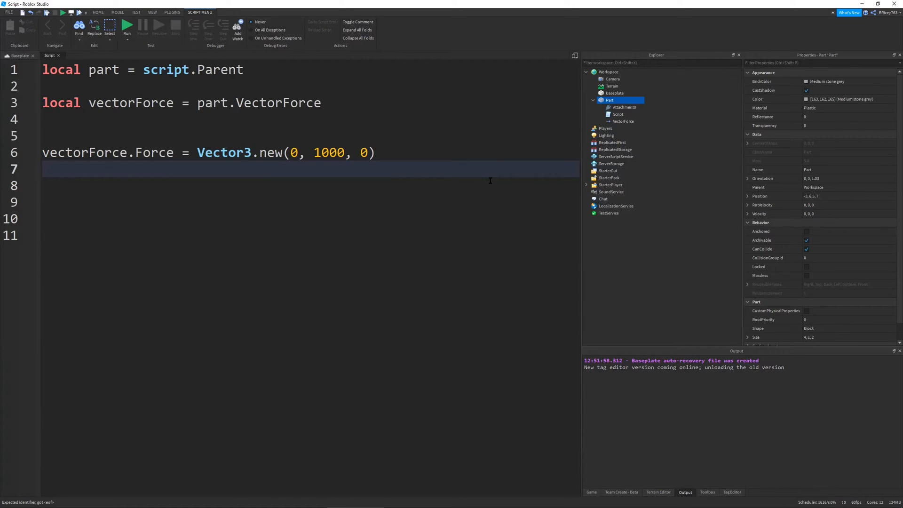
click(623, 121)
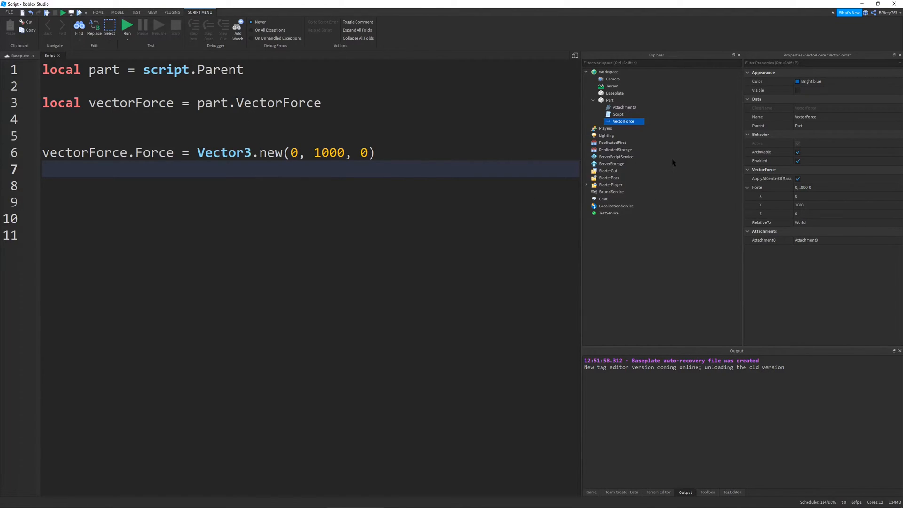
mouse_move(226, 200)
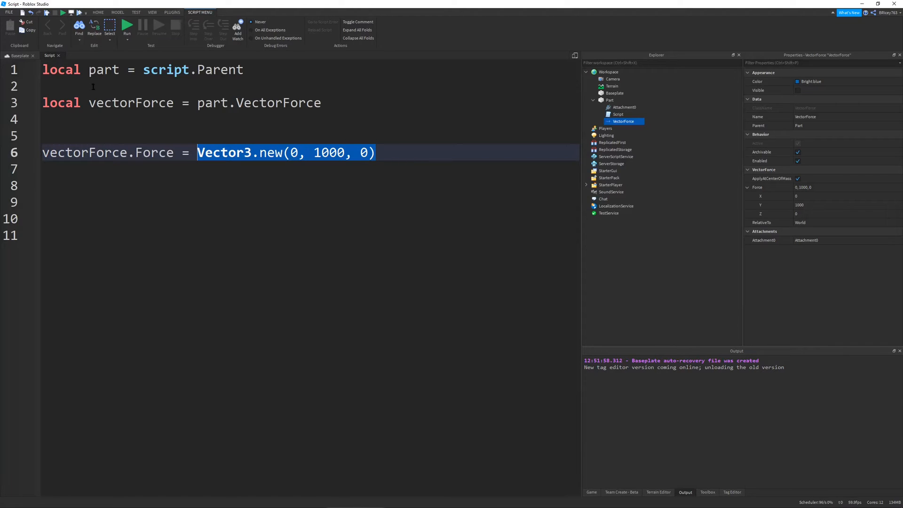
View the block in the 3D scene, then return to the script's Vector3.new(0, 1000, 0) line.
click(20, 55)
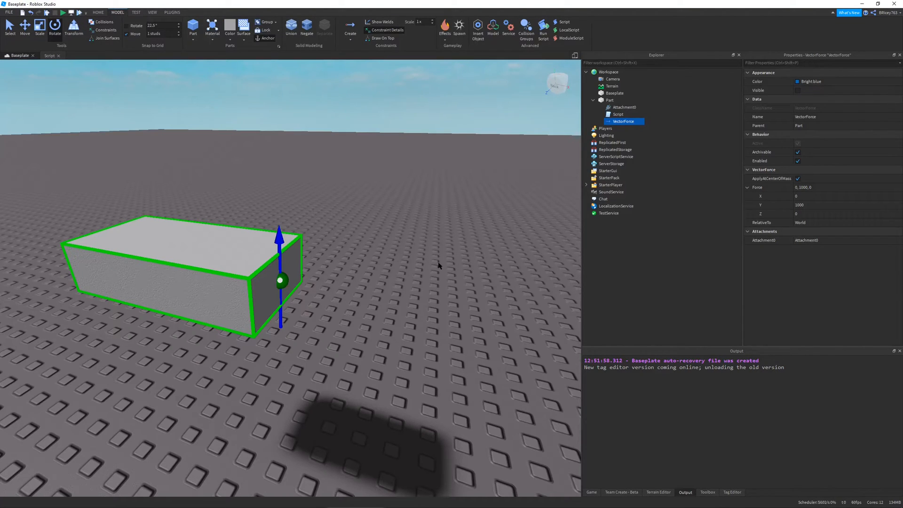
mouse_move(623, 107)
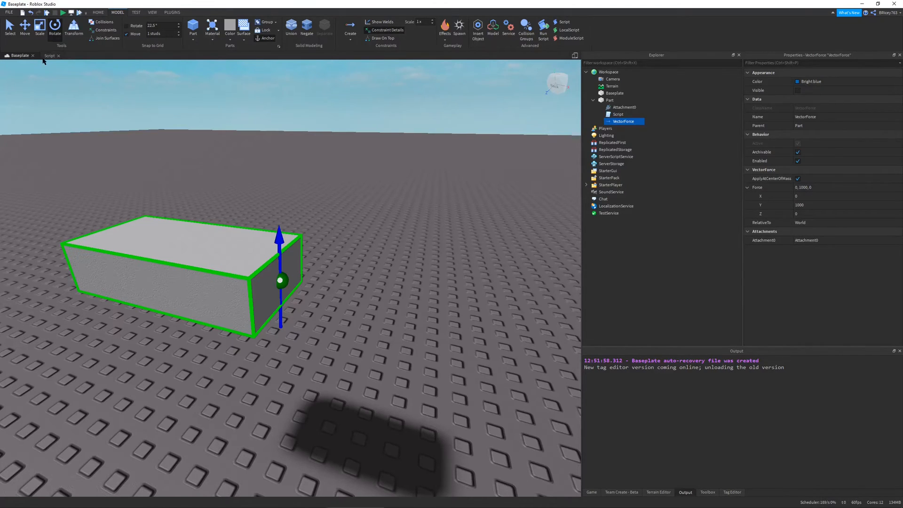
click(51, 55)
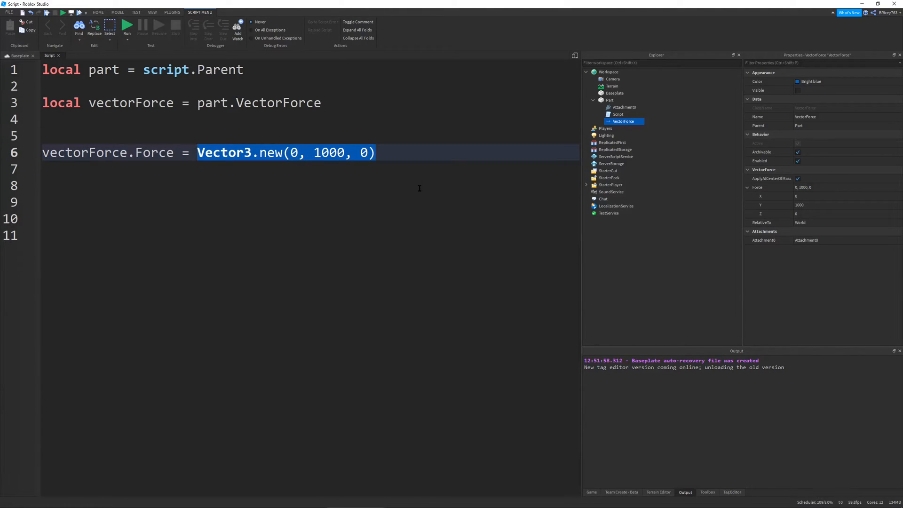
Change line 6 to Vector3.new(0, workspace.Gravity * part:GetMass(), 0).
key(Delete)
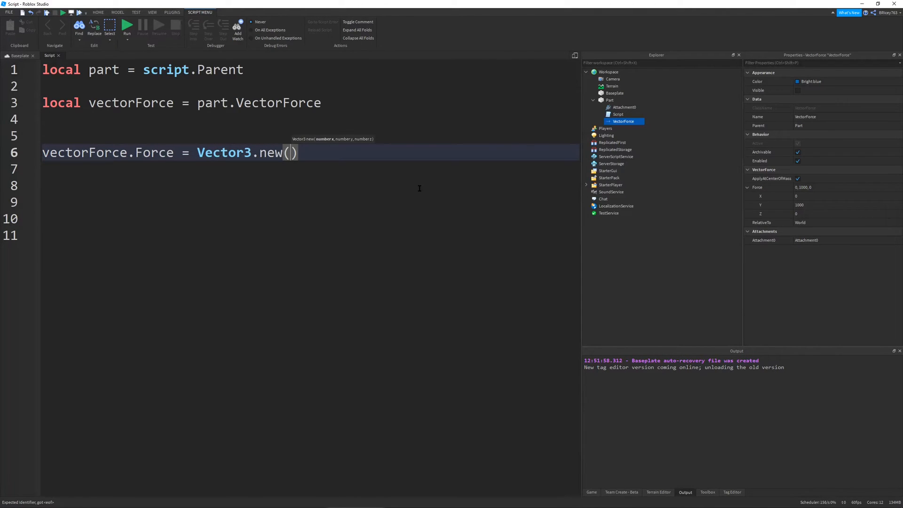
text(0,)
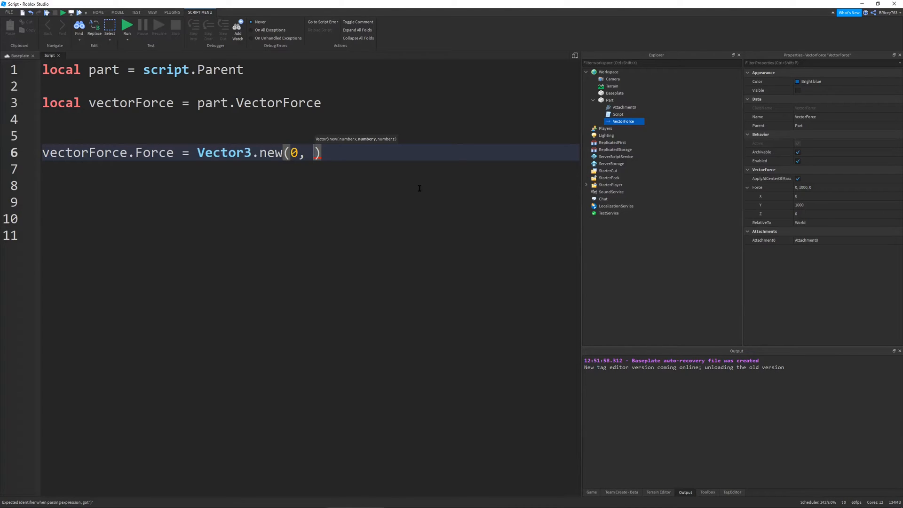
text(workspace.Gravity * part)
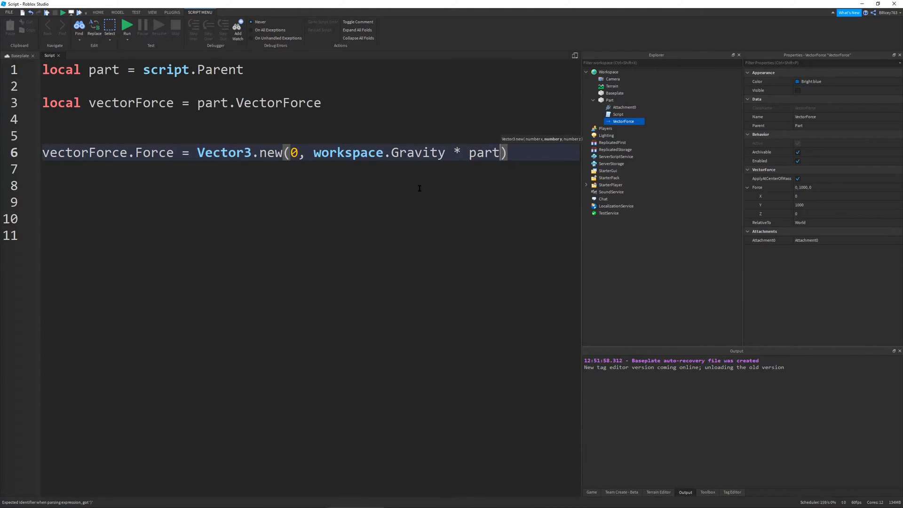
text(:GetMass)
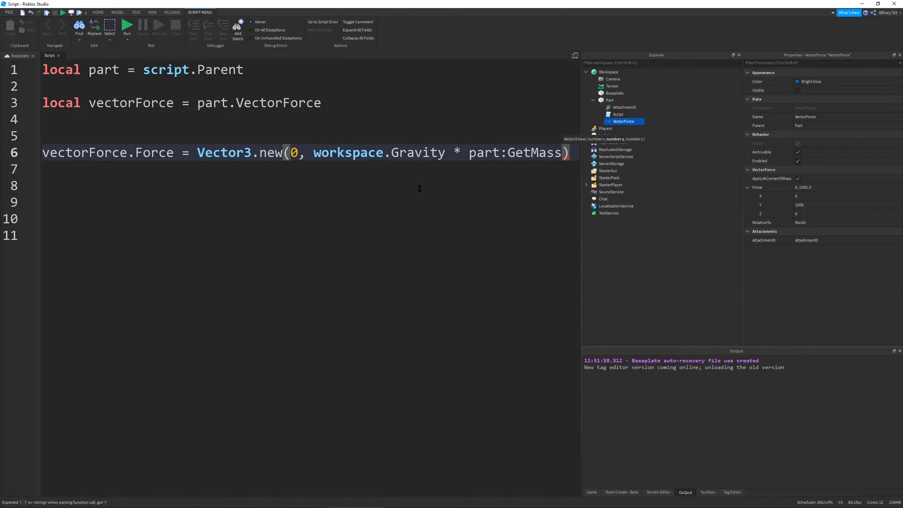
text(())
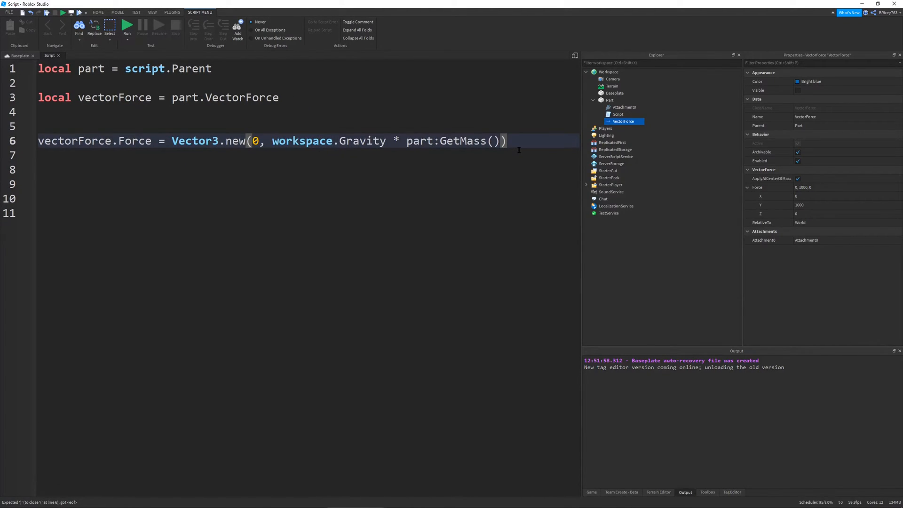
text(, 0)
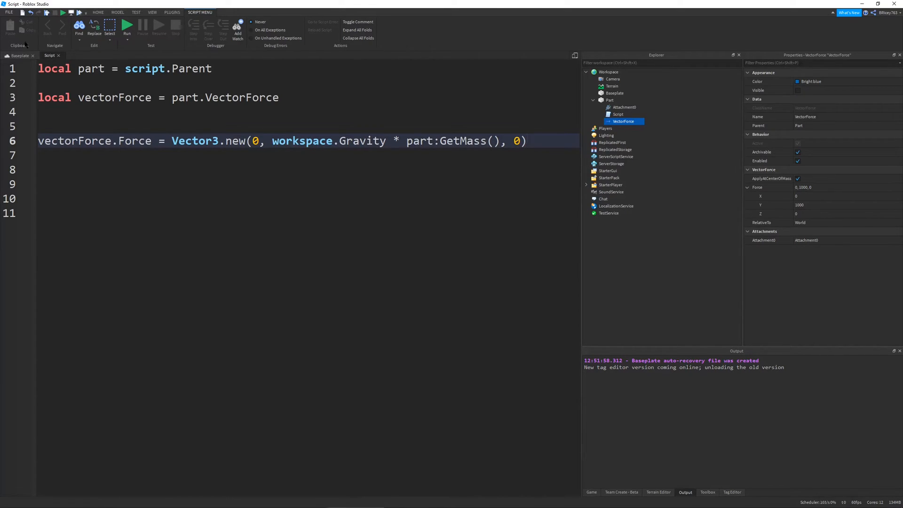
Confirm Workspace Gravity reads 196.2, then start a play test of the place.
click(19, 56)
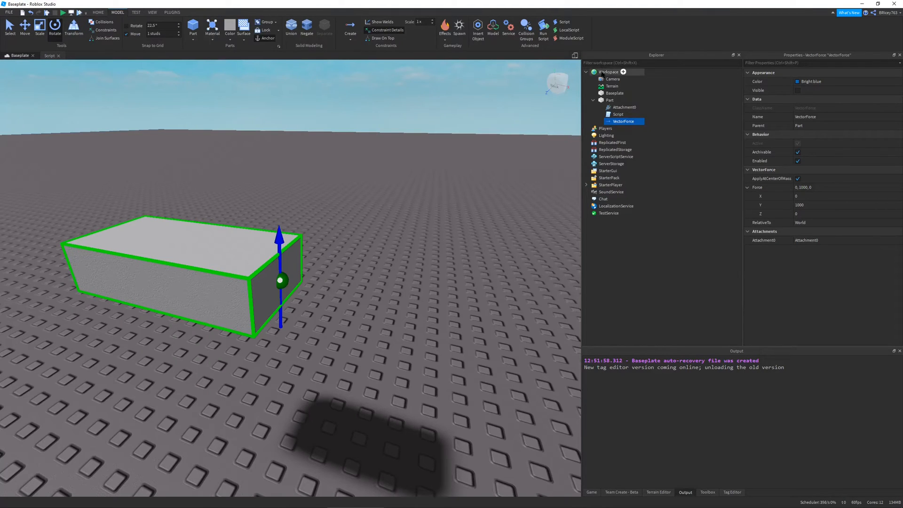
click(607, 71)
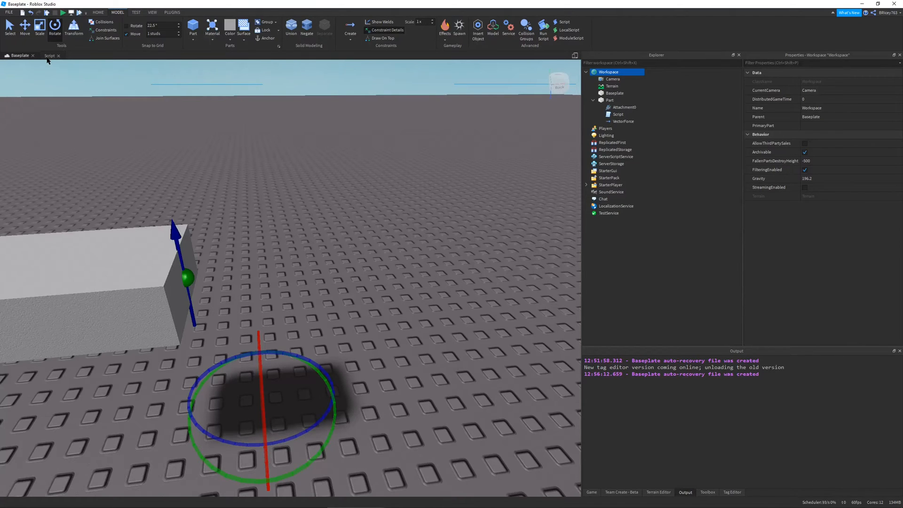
click(50, 56)
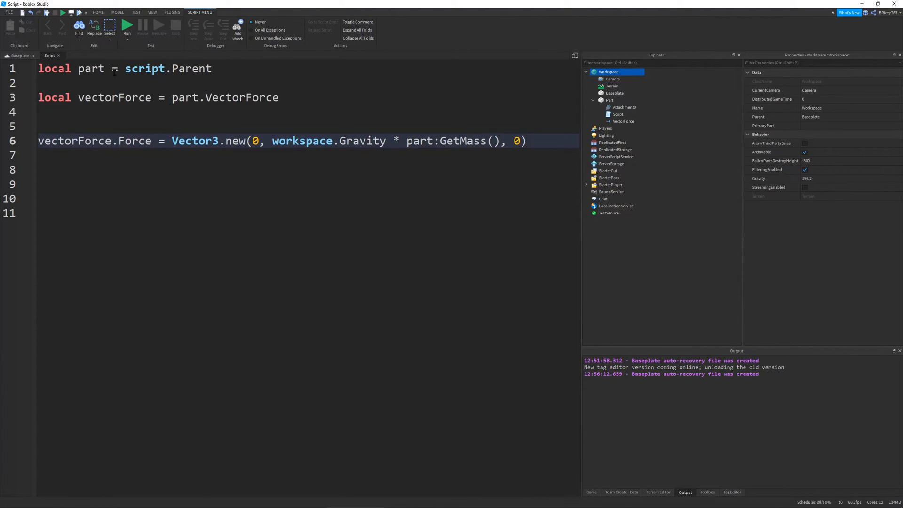
click(126, 25)
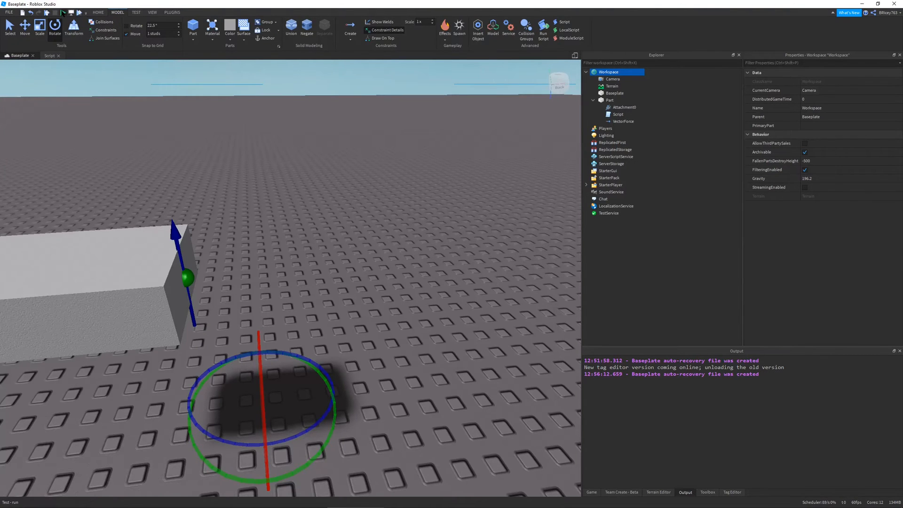
click(542, 27)
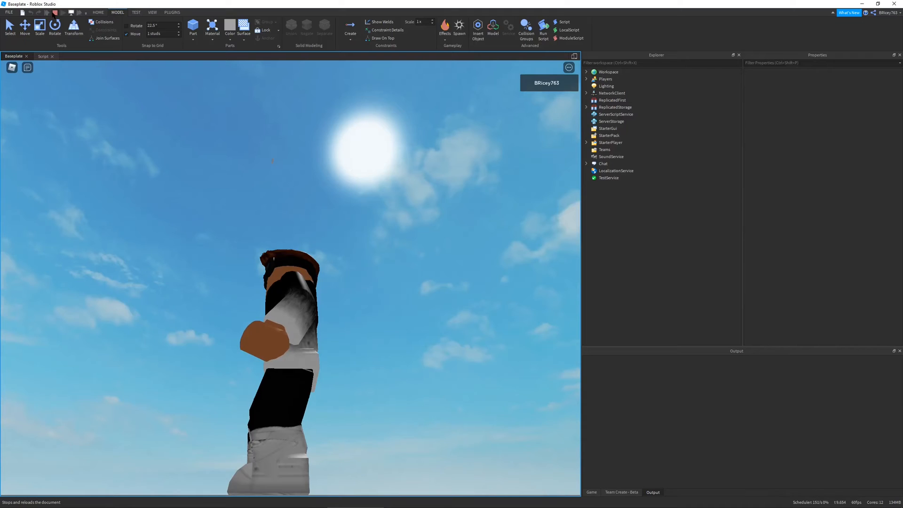
Stop the play test, try a * .5 force multiplier, then revert to gravity times mass.
click(43, 56)
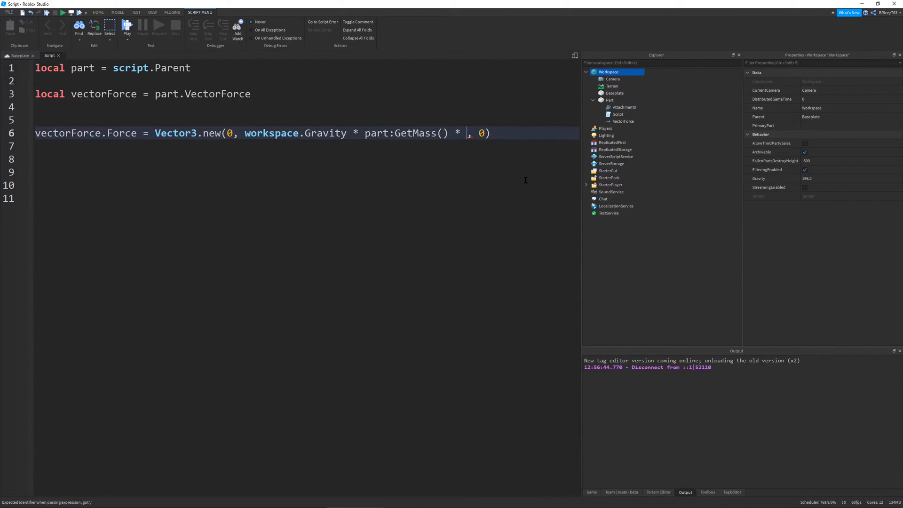
text(.5)
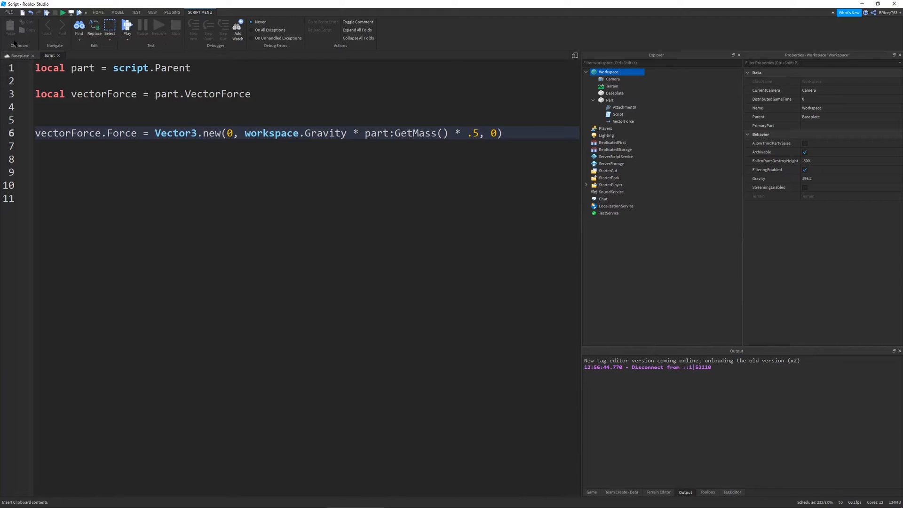
click(14, 56)
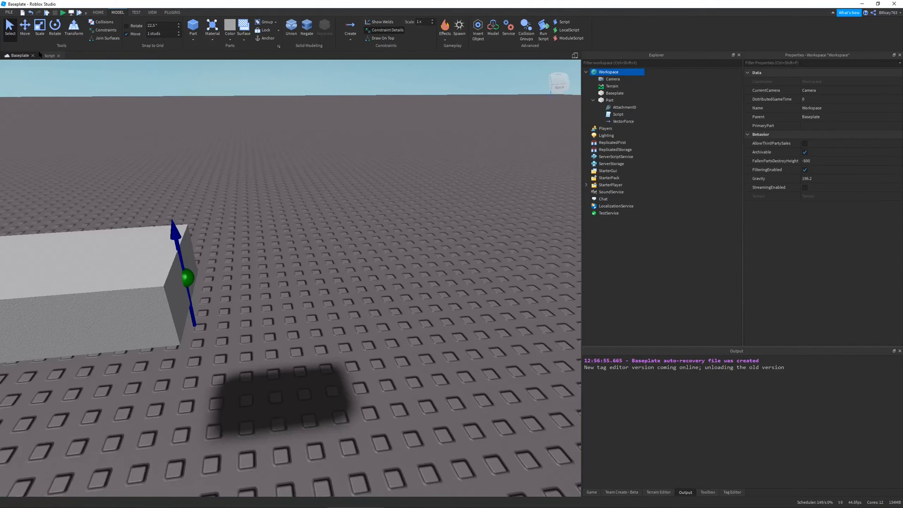
click(51, 55)
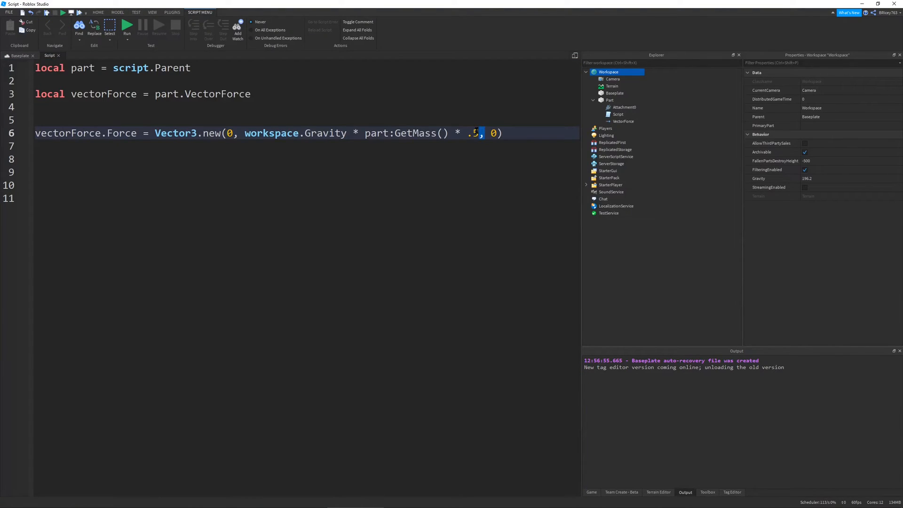
click(19, 56)
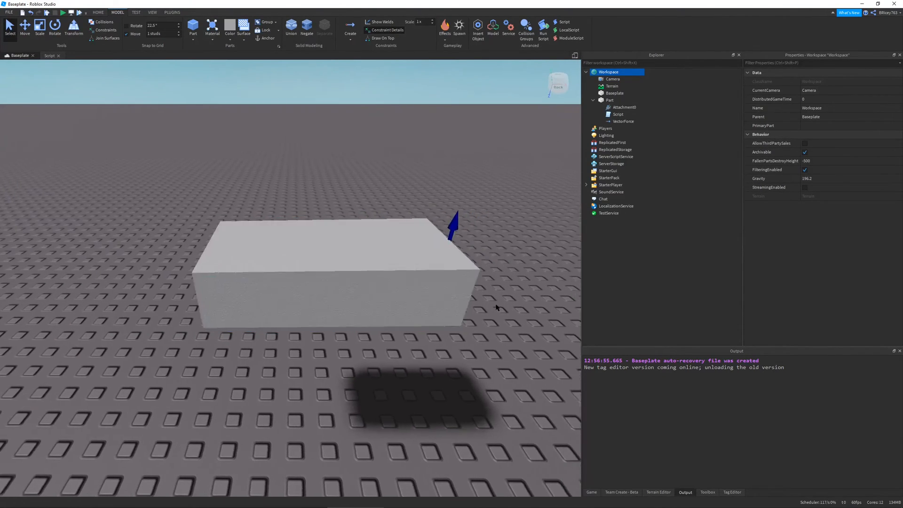
click(51, 55)
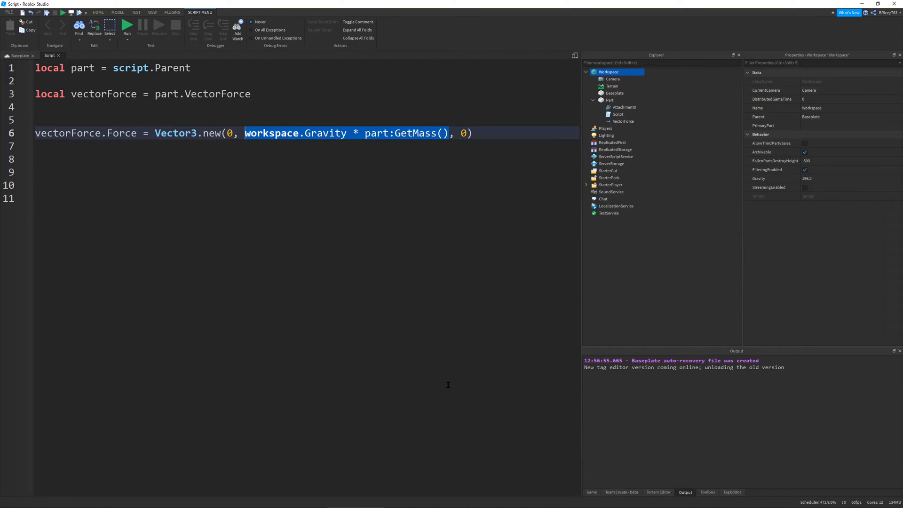
mouse_move(433, 328)
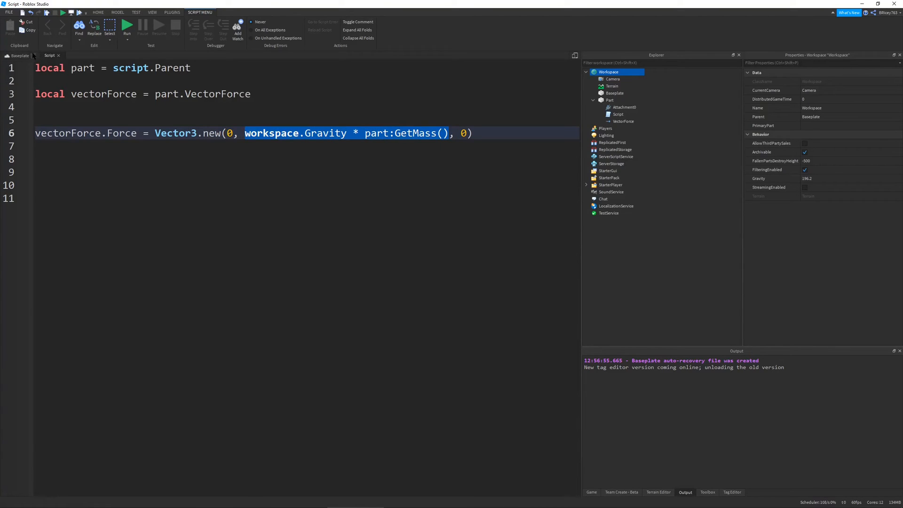
Switch to the Baseplate tab to view the block part and its Attachment0.
click(19, 56)
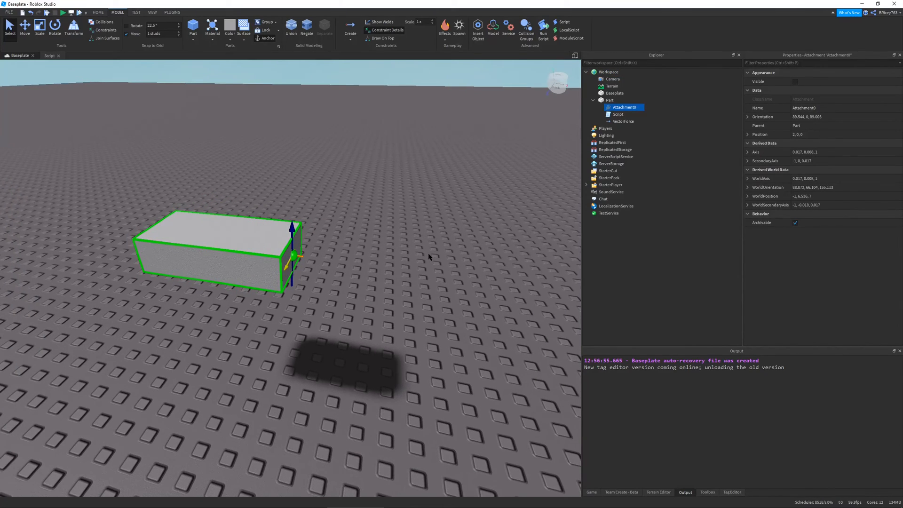
mouse_move(386, 231)
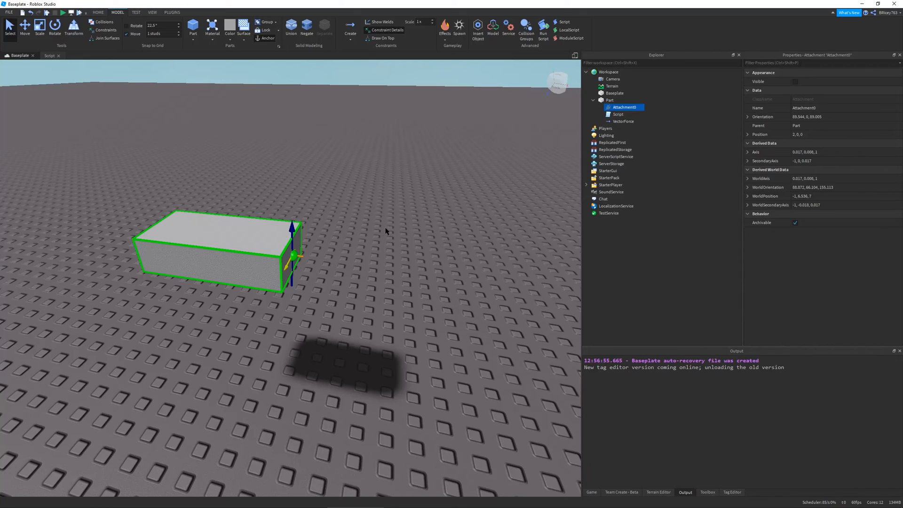
mouse_move(379, 236)
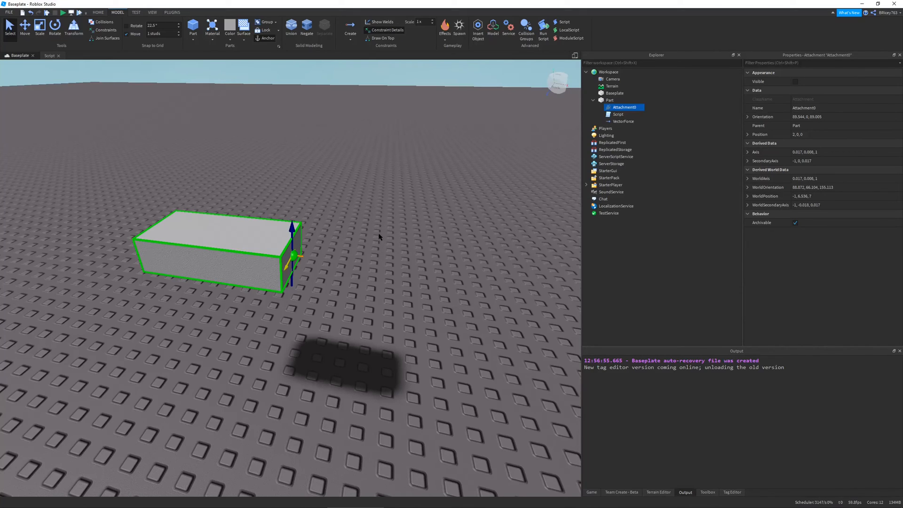
mouse_move(317, 291)
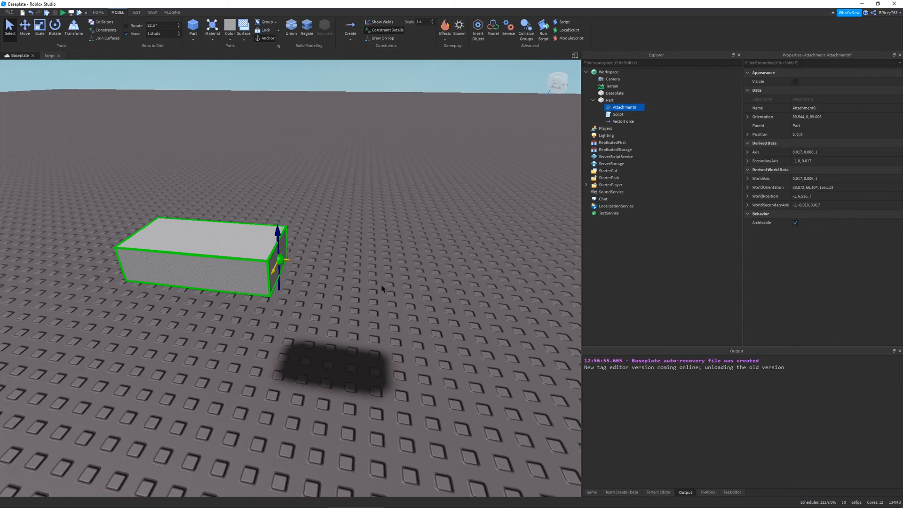
mouse_move(379, 289)
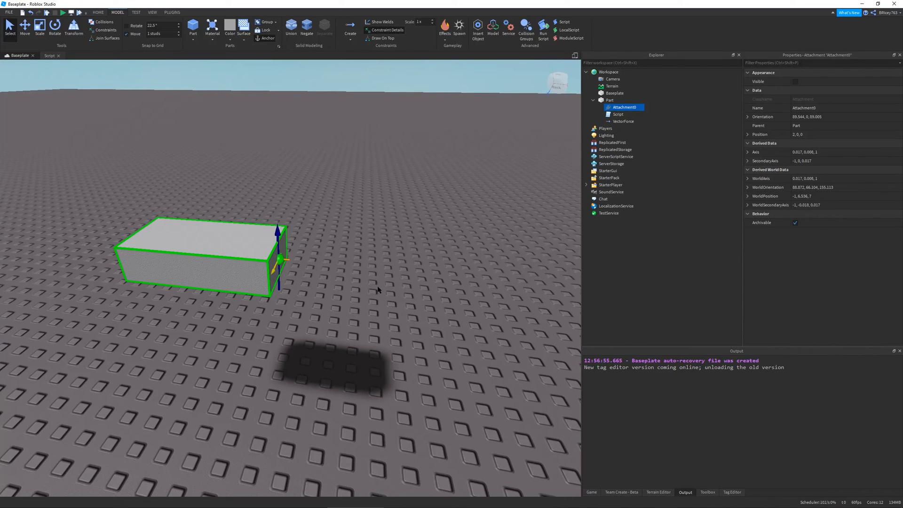